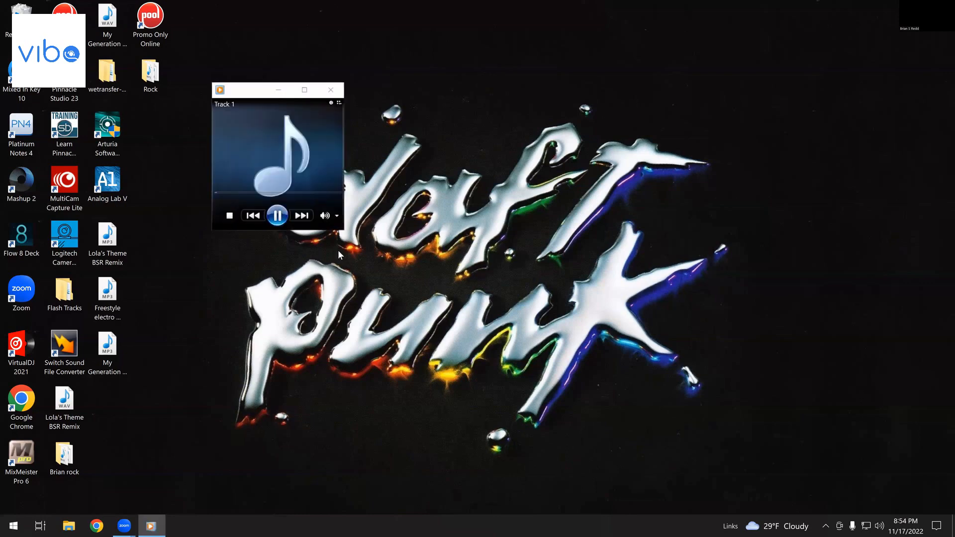
# Pause Track 1 in the mini player and maximize the Now Playing window
pyautogui.click(277, 215)
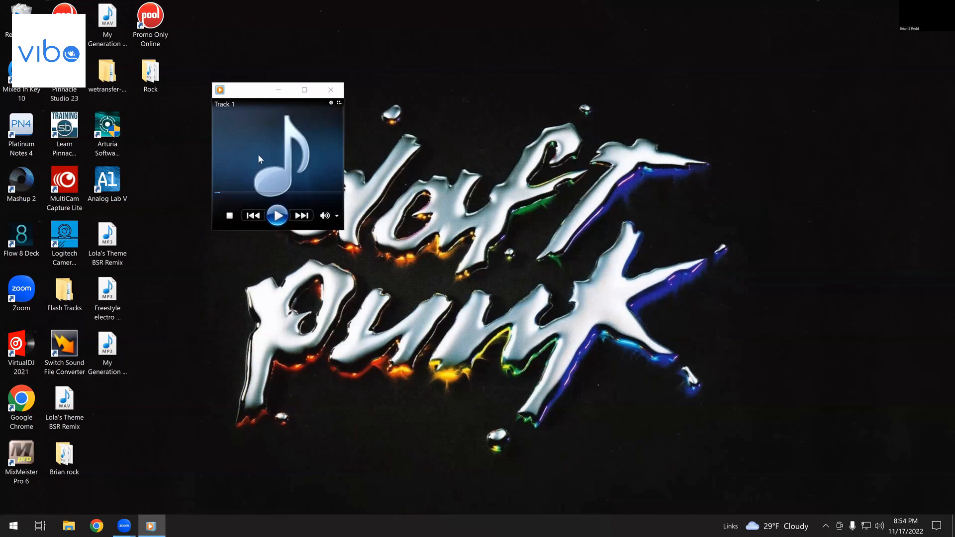
pyautogui.moveTo(298, 176)
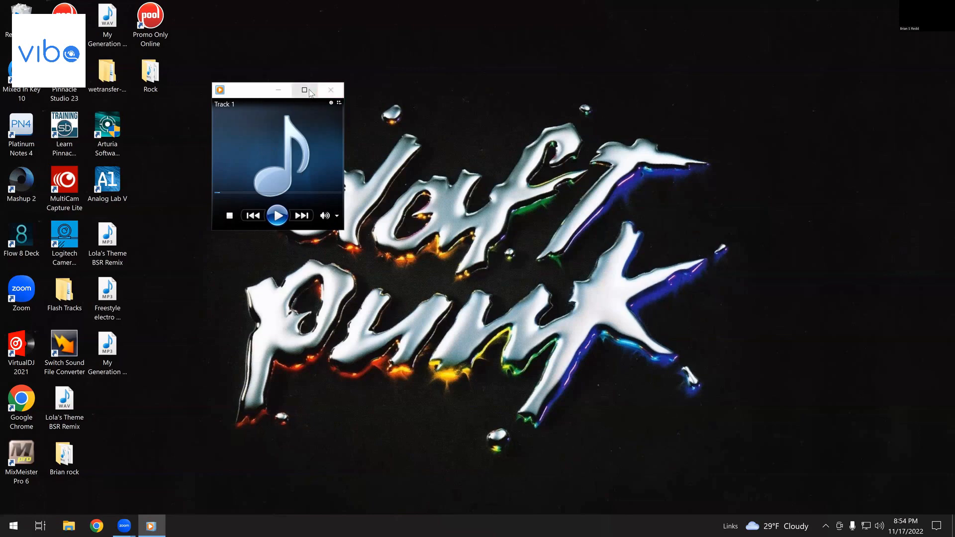
pyautogui.click(304, 89)
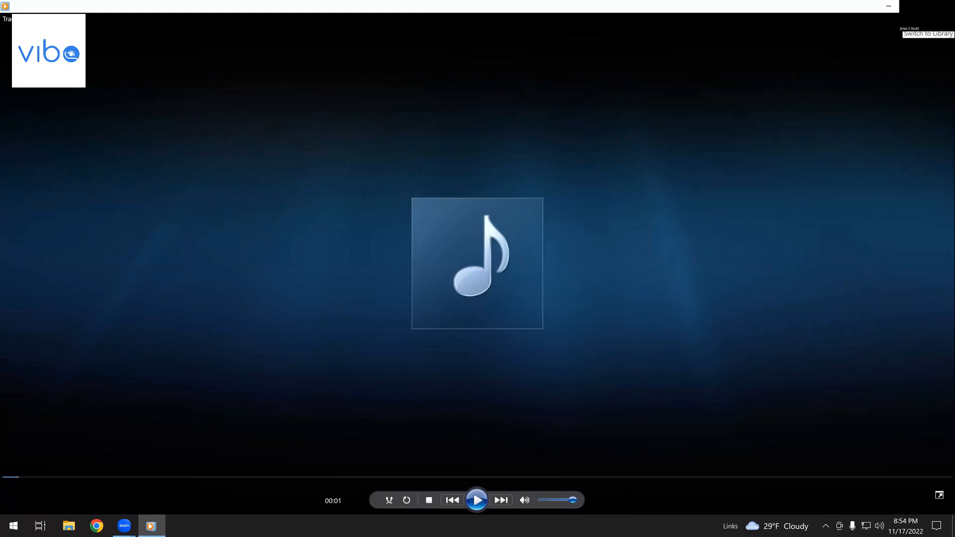
# Switch to the library and select tracks in the Wild Gold, Vol. 3 list, starting with Flawless
pyautogui.click(929, 34)
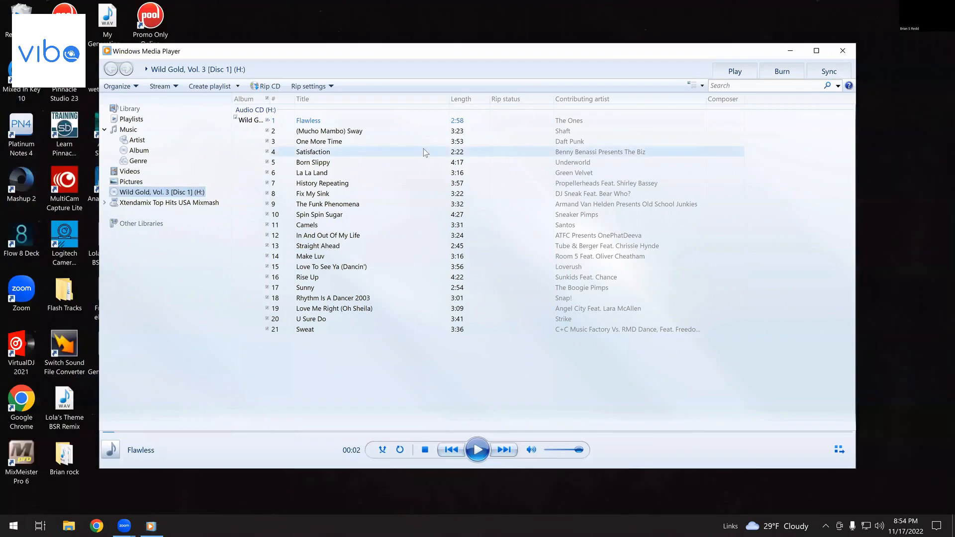
pyautogui.moveTo(395, 146)
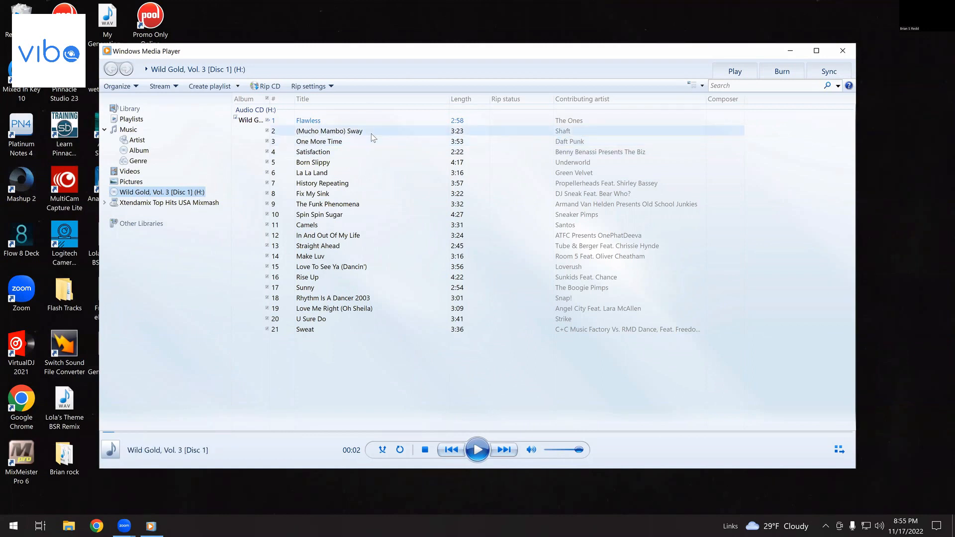
pyautogui.click(308, 120)
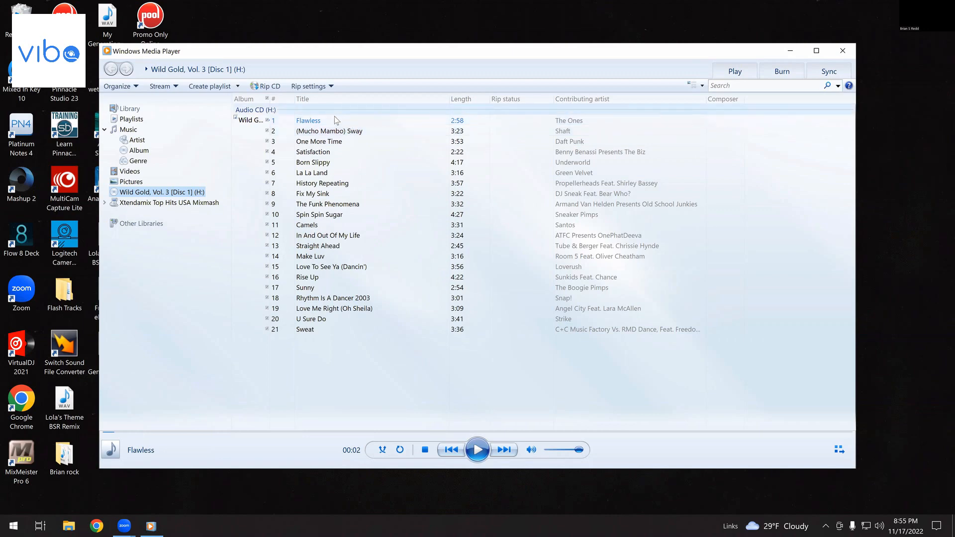
pyautogui.click(308, 119)
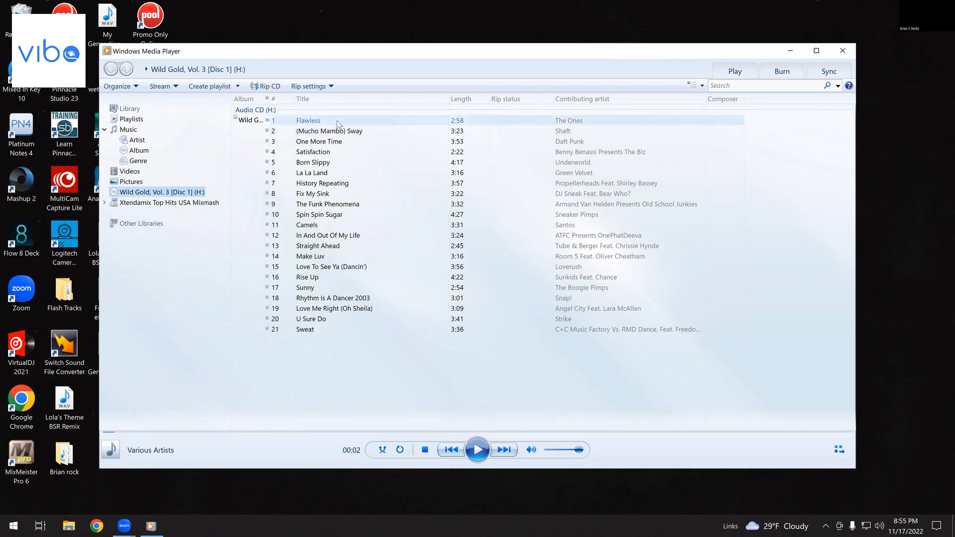
pyautogui.moveTo(323, 125)
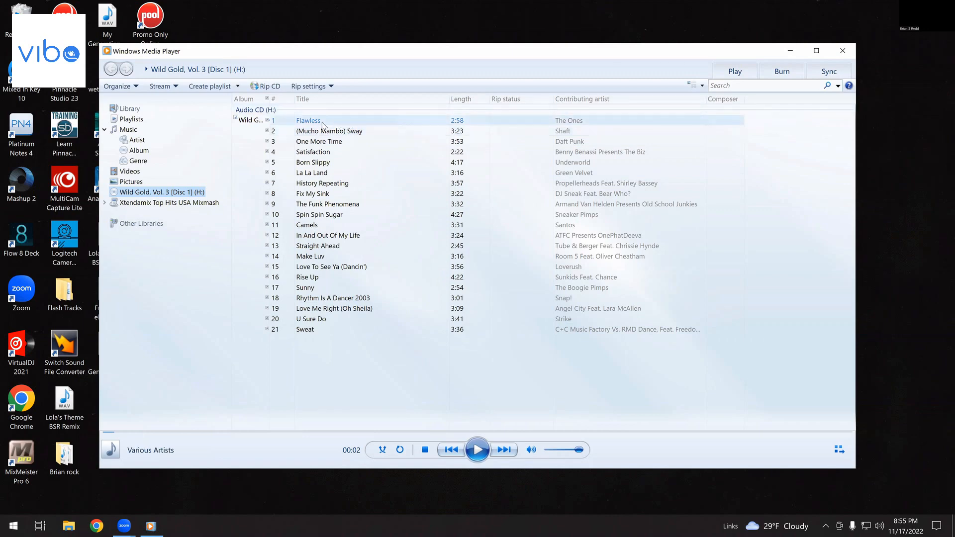
pyautogui.click(329, 130)
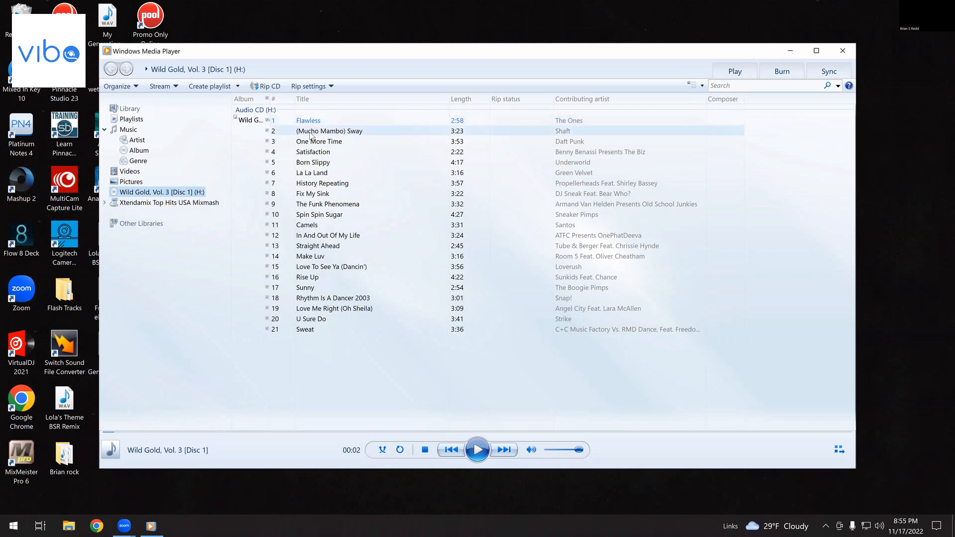
pyautogui.click(320, 141)
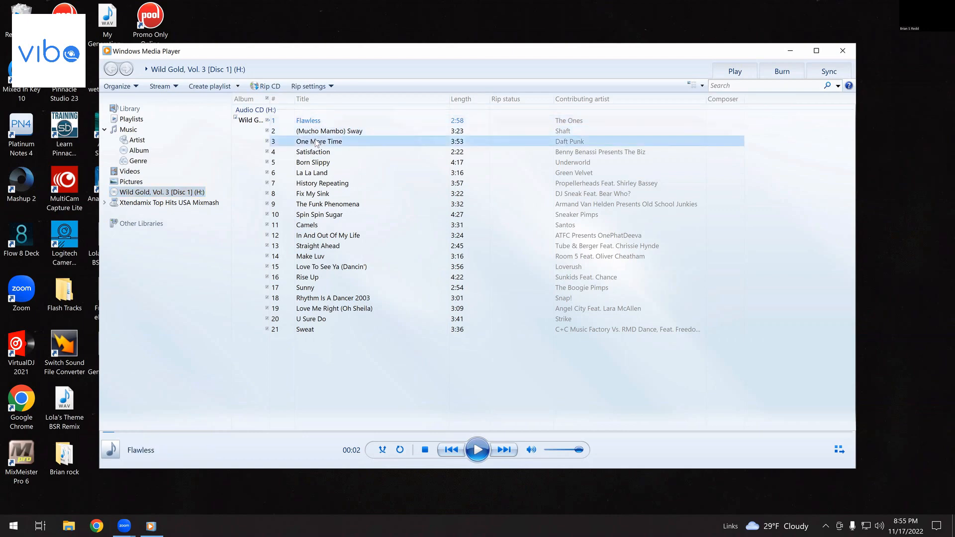
# Preview the Make Luv and U Sure Do tracks, pausing each one
pyautogui.doubleClick(319, 141)
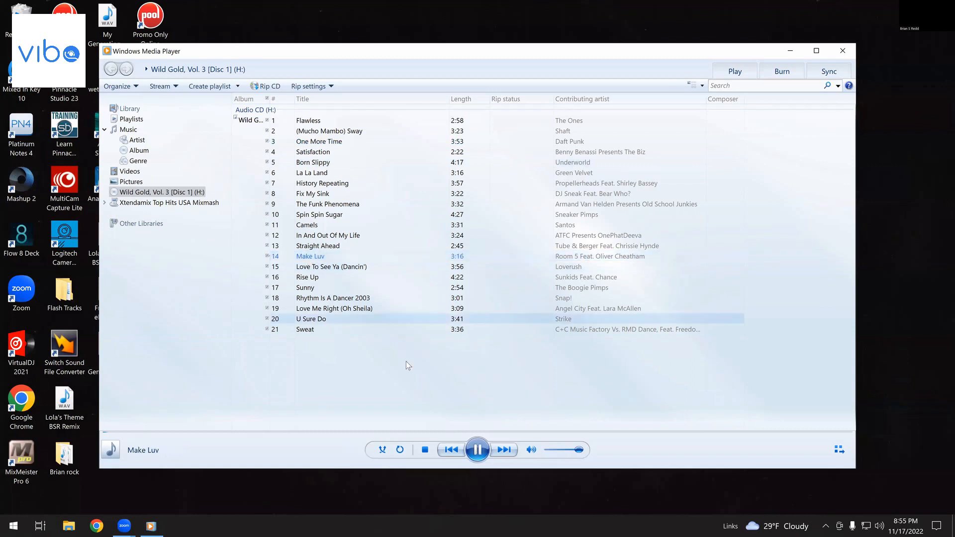
pyautogui.click(477, 450)
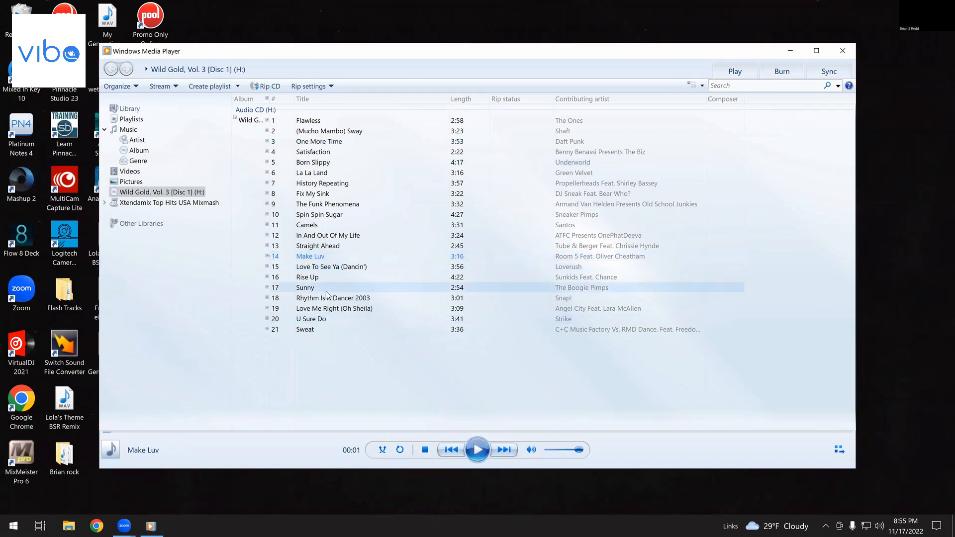
pyautogui.doubleClick(310, 318)
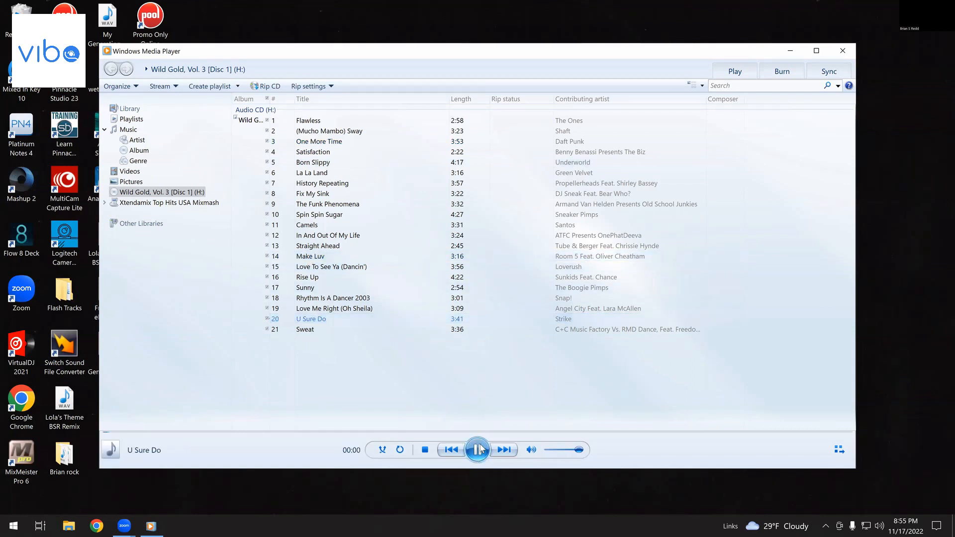
pyautogui.click(477, 449)
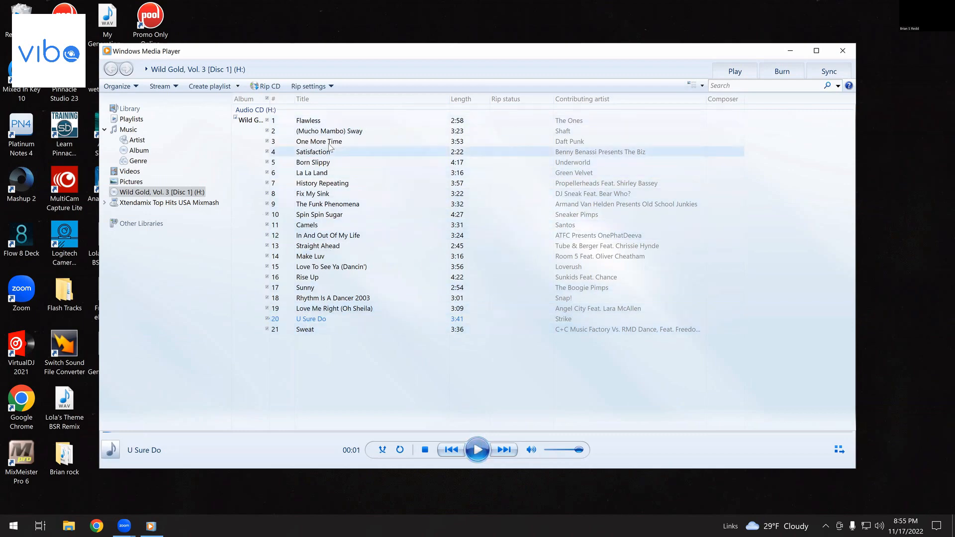
pyautogui.click(304, 328)
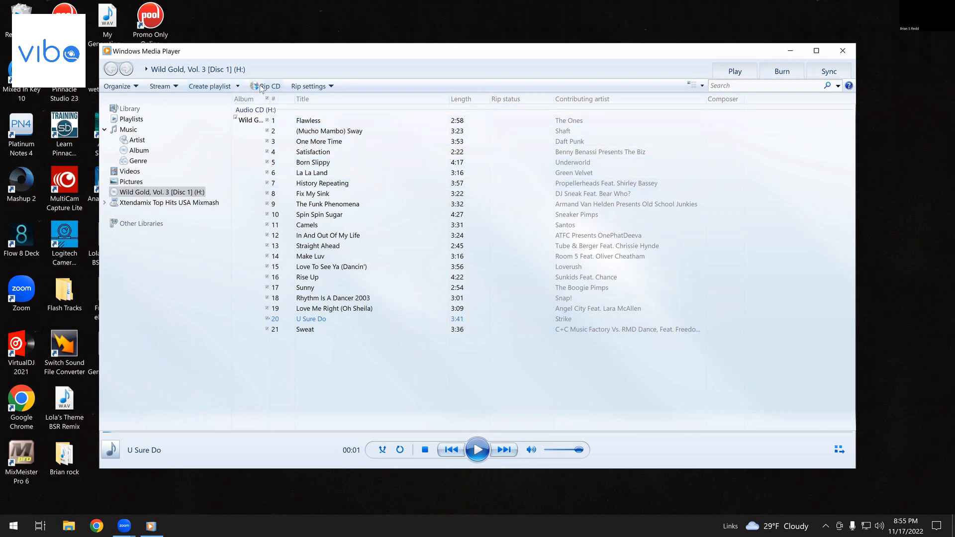
pyautogui.click(309, 86)
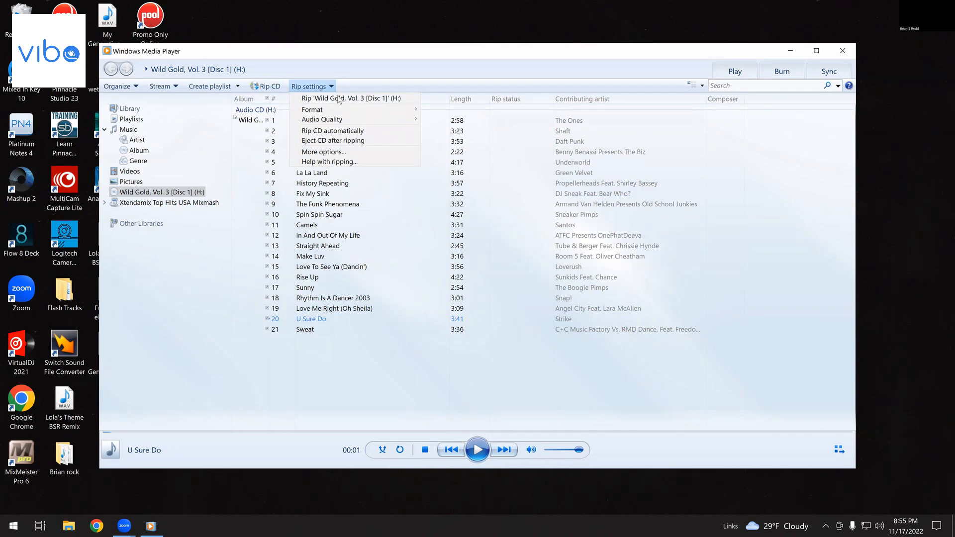
pyautogui.moveTo(322, 119)
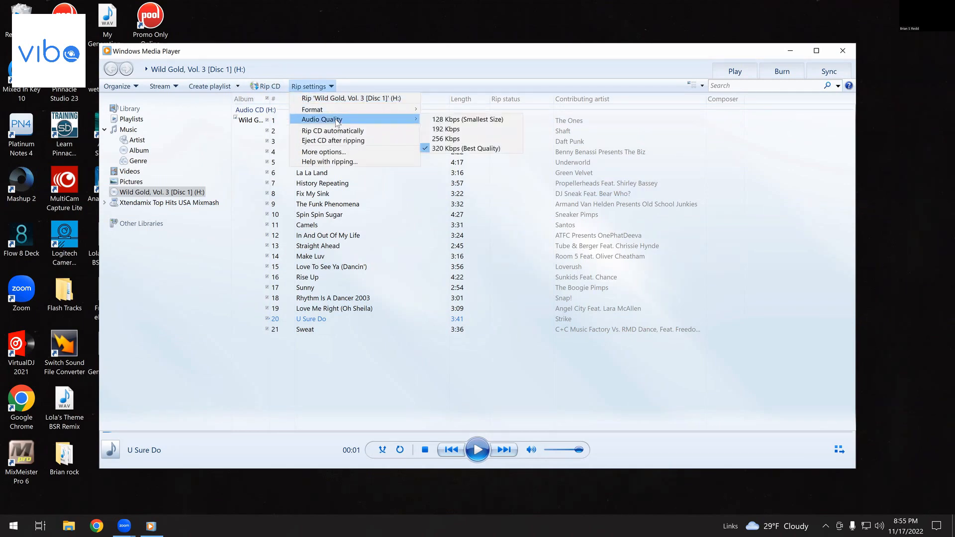
pyautogui.moveTo(312, 109)
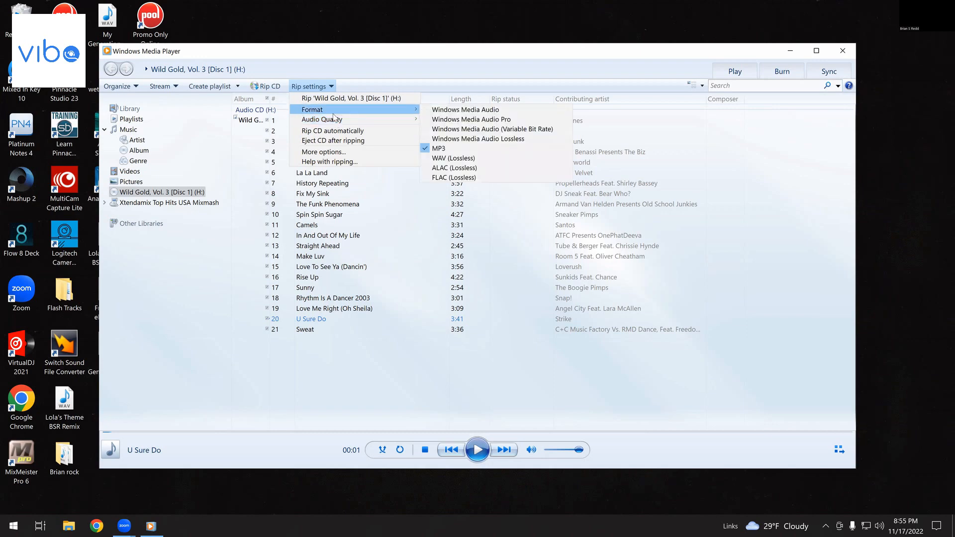
pyautogui.moveTo(479, 139)
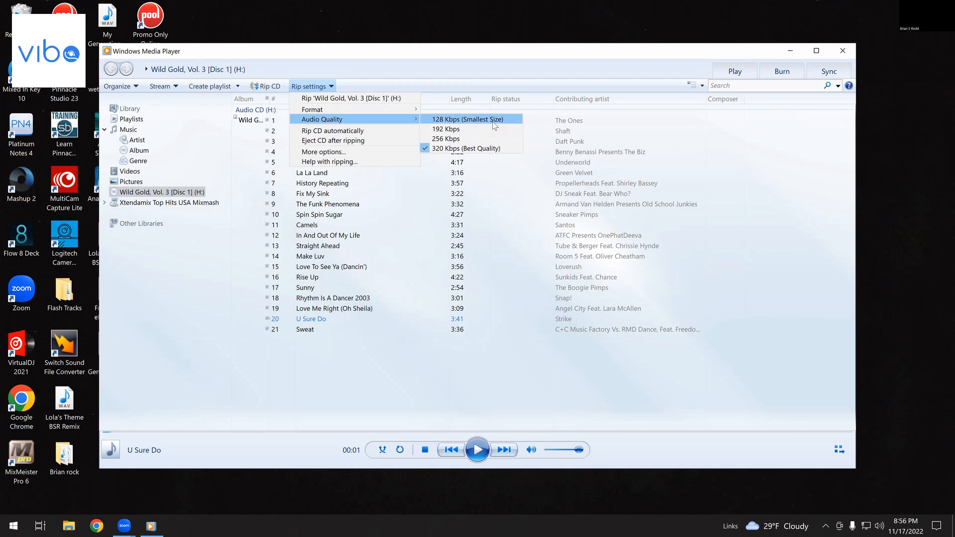
pyautogui.moveTo(469, 149)
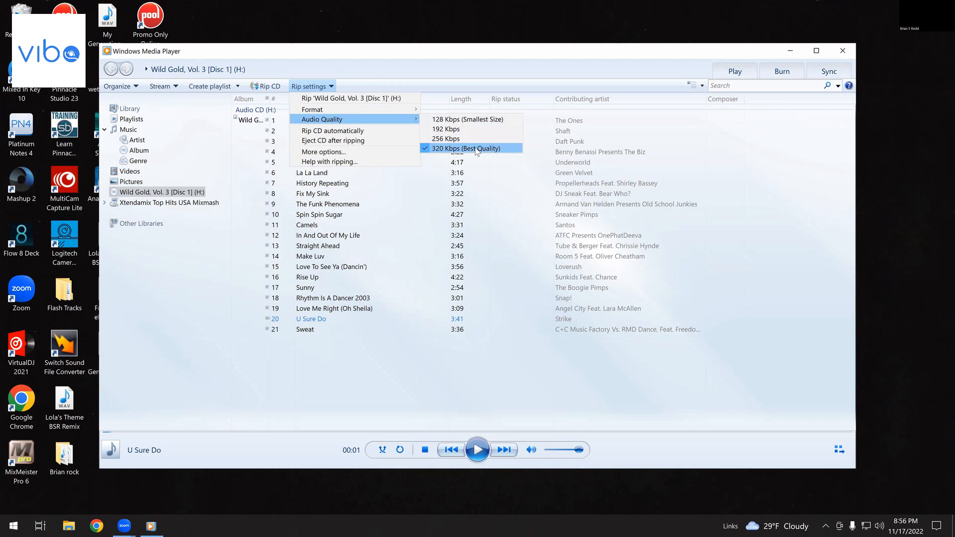
pyautogui.click(467, 148)
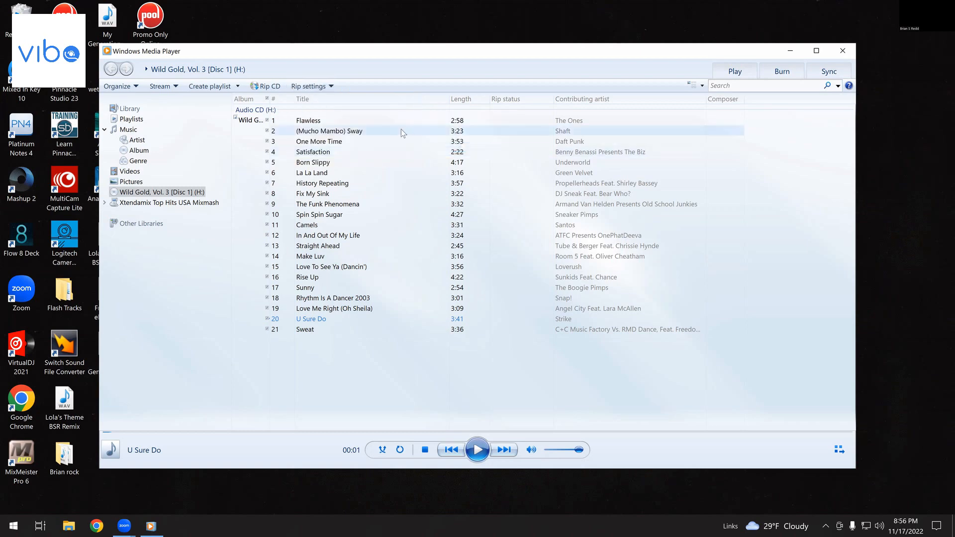
pyautogui.click(310, 86)
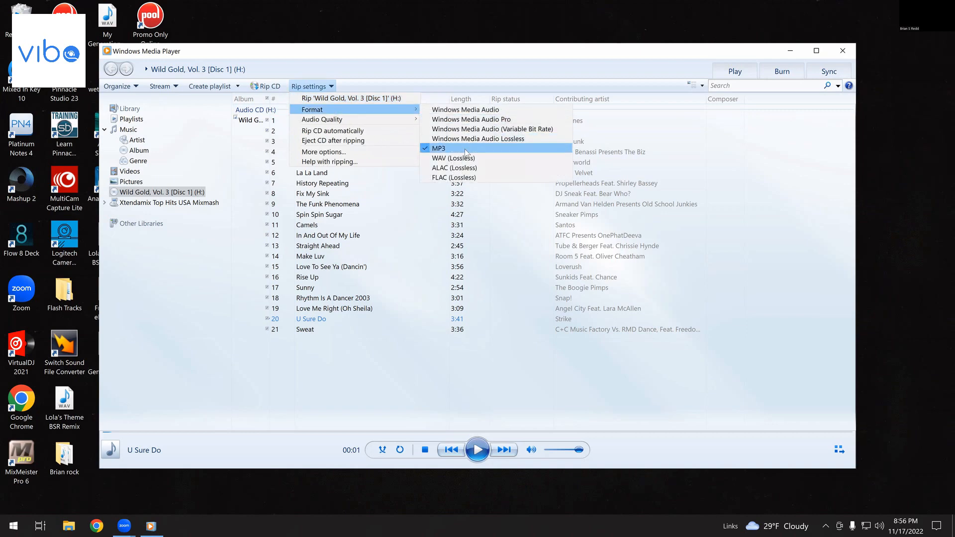
pyautogui.moveTo(453, 158)
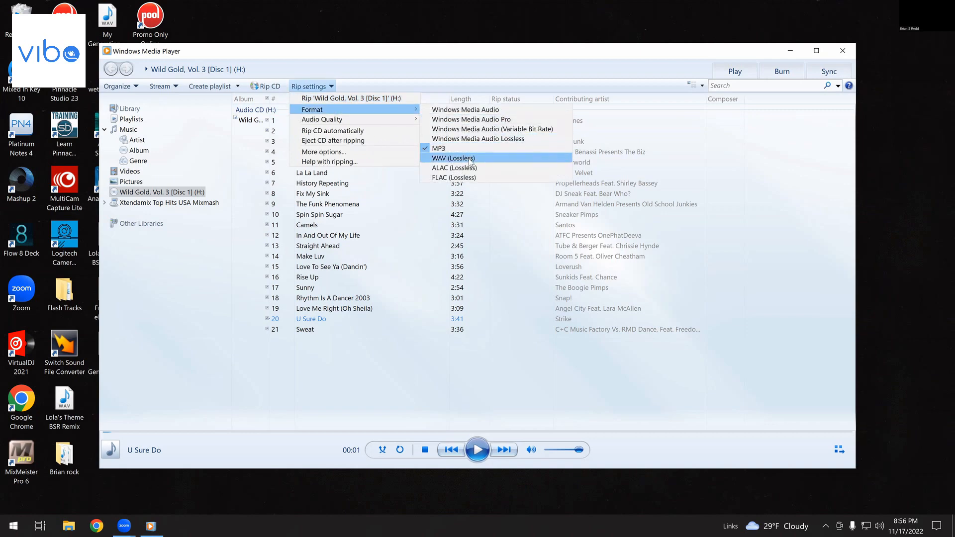
pyautogui.moveTo(467, 177)
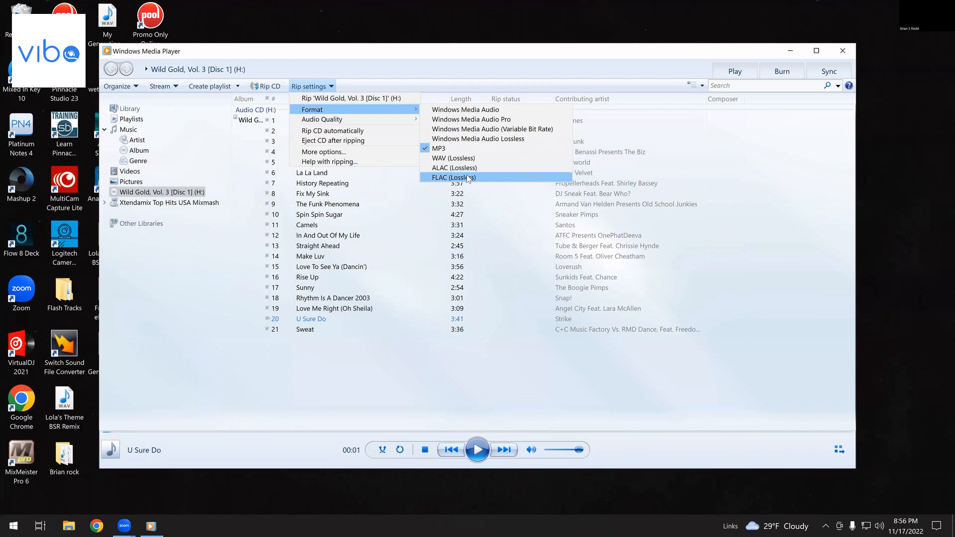
pyautogui.moveTo(481, 179)
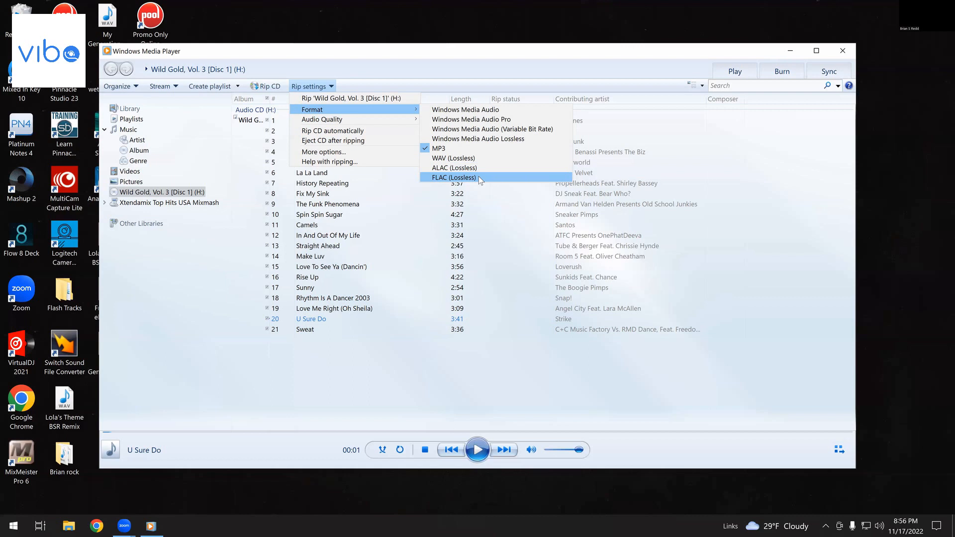
pyautogui.moveTo(463, 105)
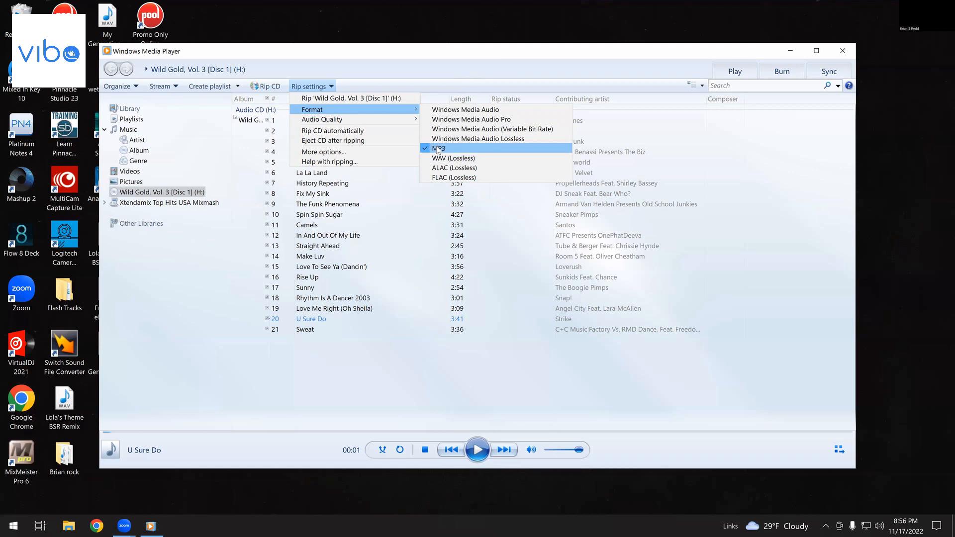
pyautogui.click(439, 148)
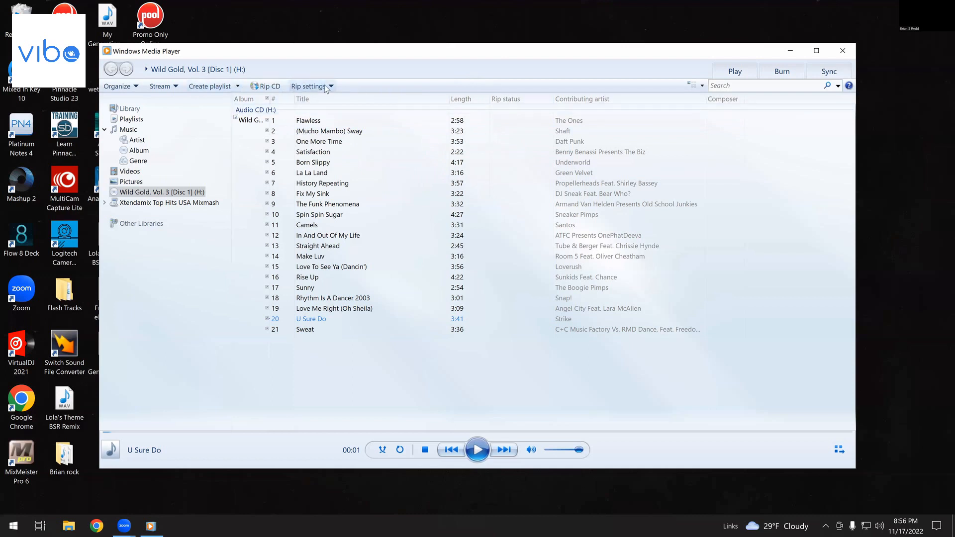
pyautogui.click(310, 86)
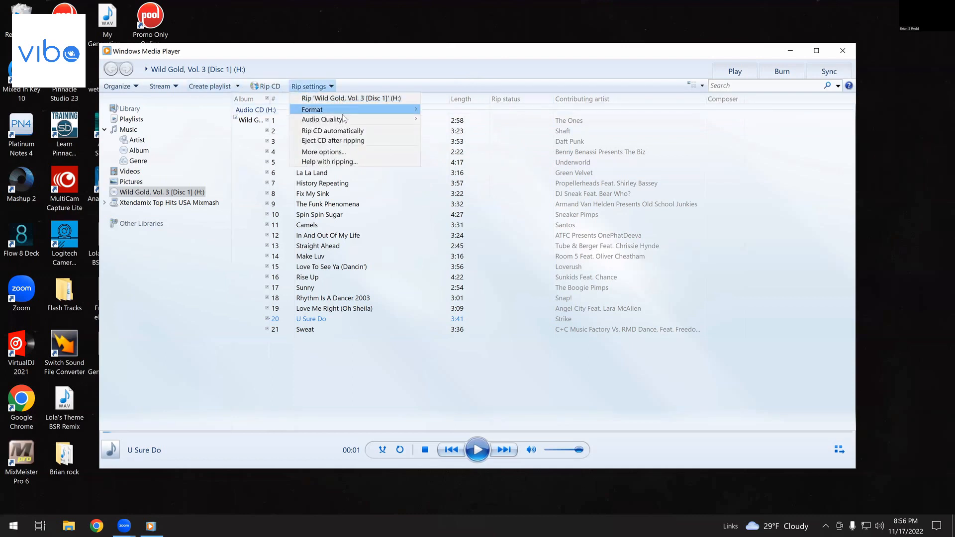
pyautogui.moveTo(323, 152)
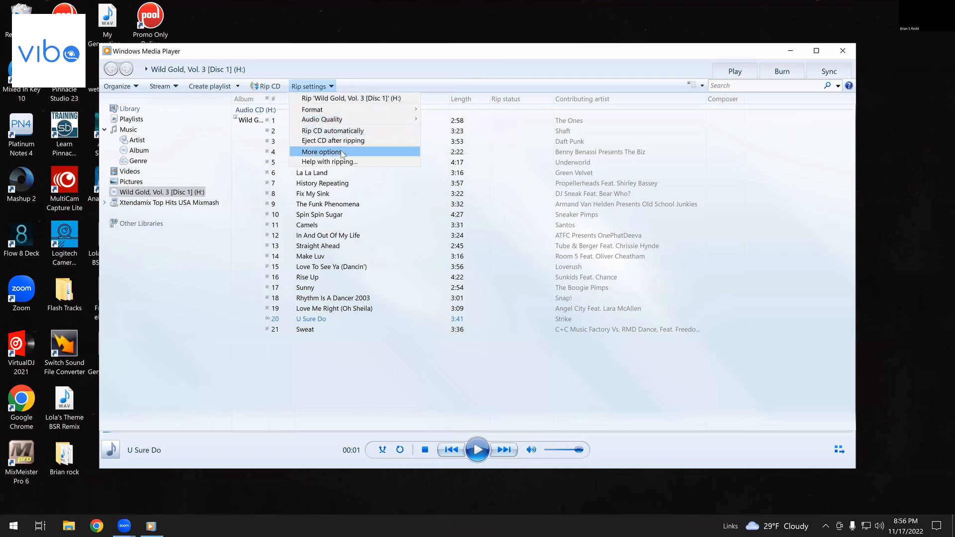
pyautogui.moveTo(327, 98)
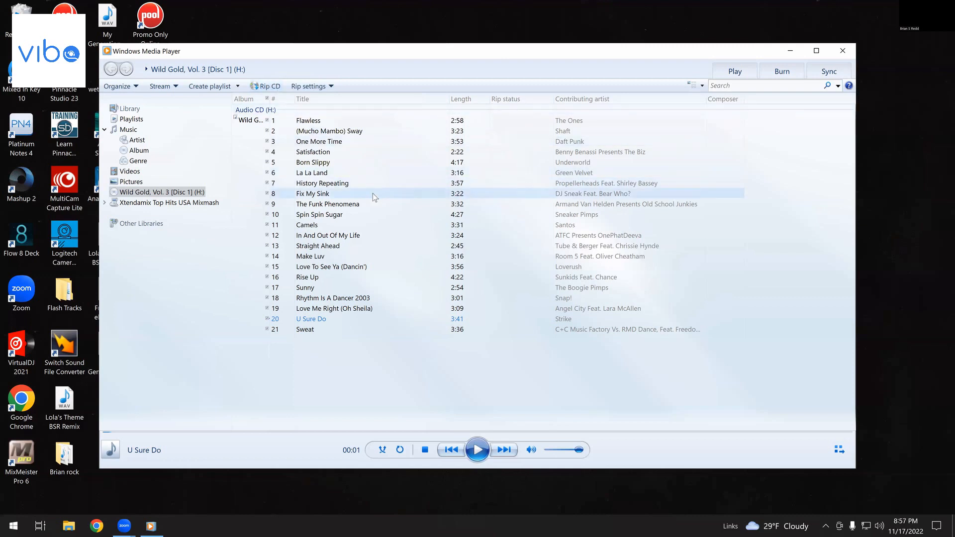
# Rip all 21 tracks of Wild Gold, Vol. 3 [Disc 1] to the library
pyautogui.click(264, 86)
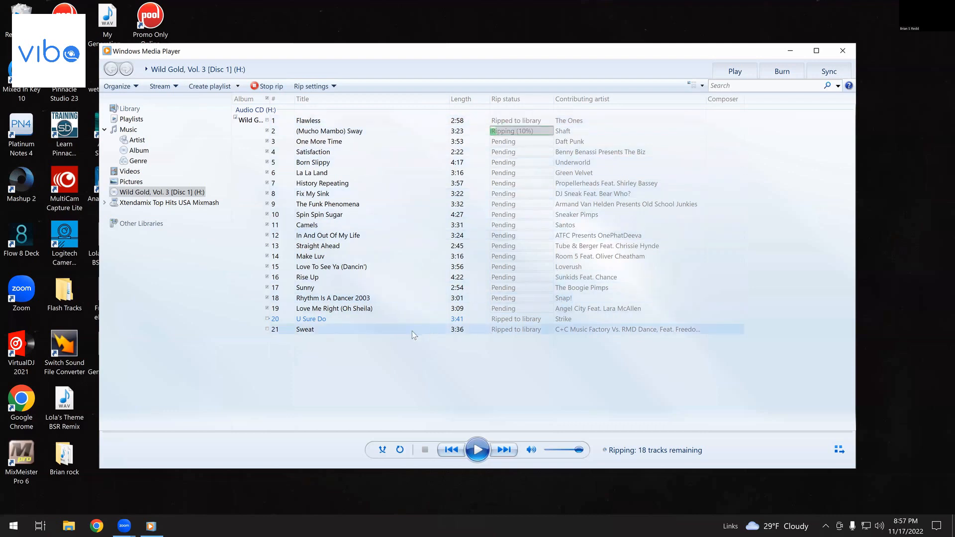
# Edit track 21's title to 'Gonna Make You Sweat' while ripping continues
pyautogui.rightClick(412, 329)
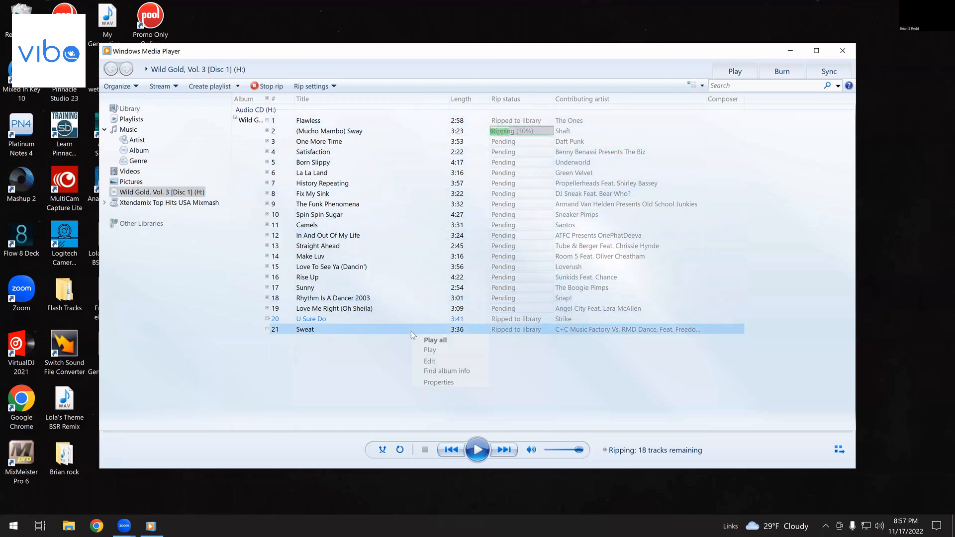
pyautogui.click(429, 361)
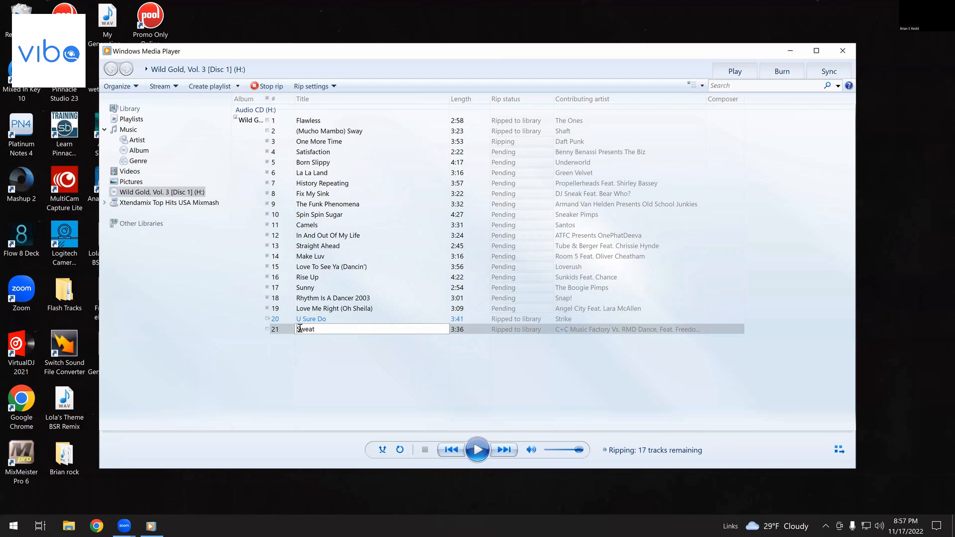
pyautogui.write('Gonna Make You')
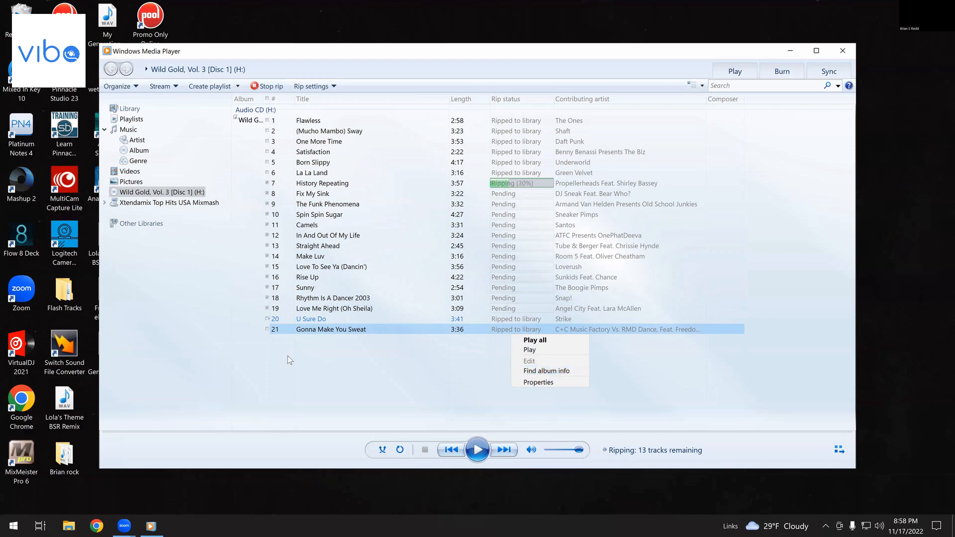
pyautogui.moveTo(221, 329)
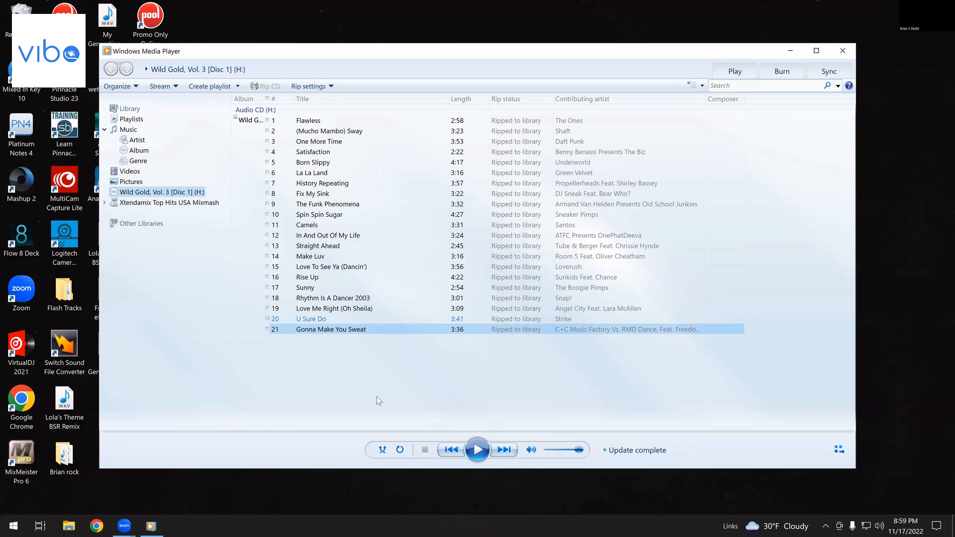
pyautogui.moveTo(343, 336)
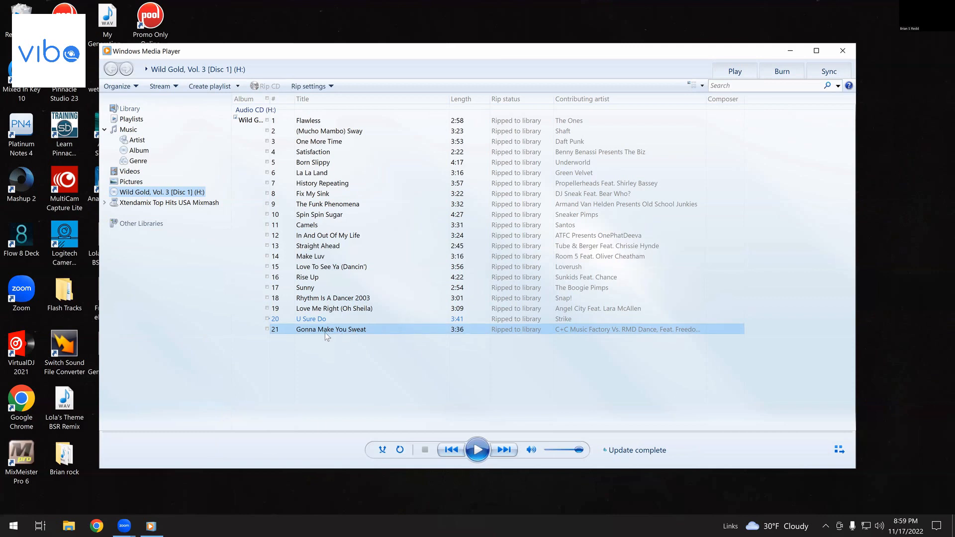
# Play track 21, retitle it 'Sweat', and close Windows Media Player
pyautogui.doubleClick(331, 329)
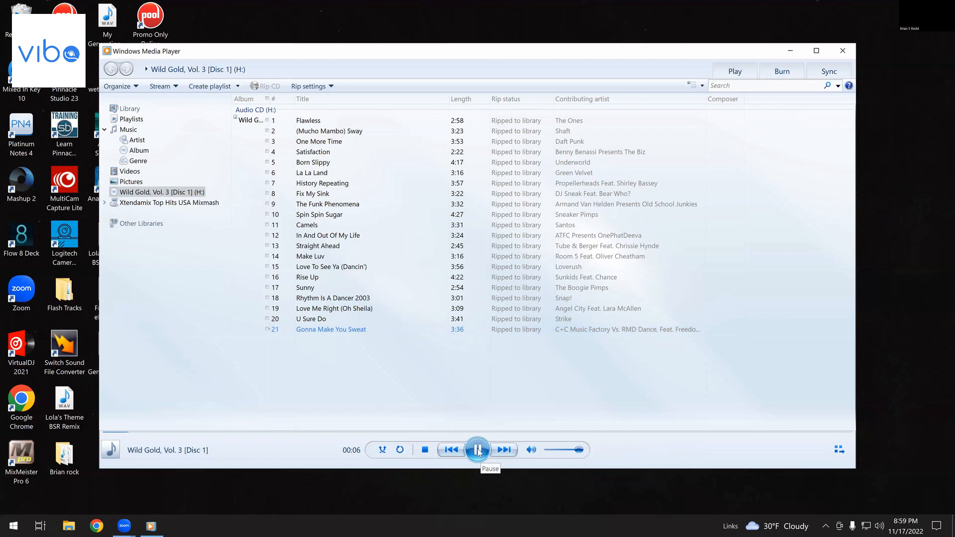
pyautogui.rightClick(331, 329)
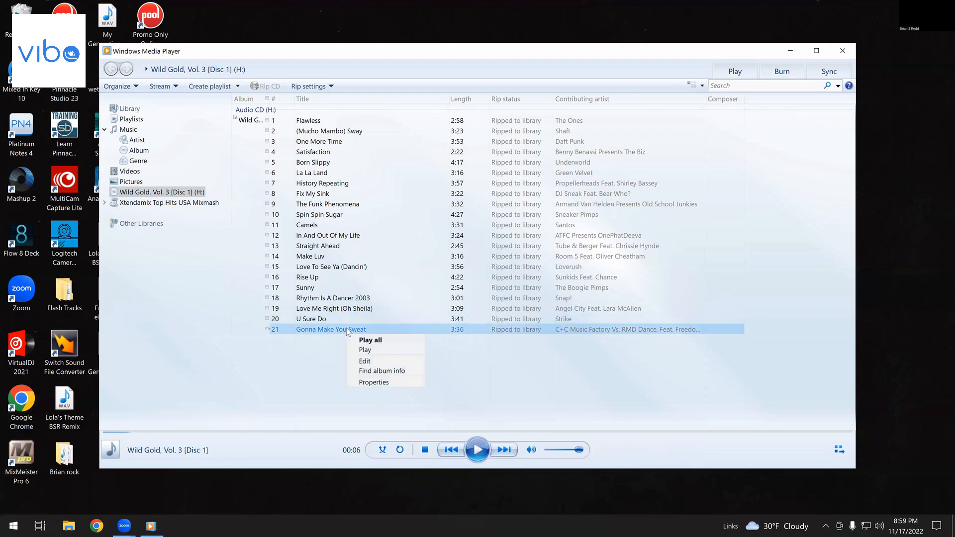
pyautogui.moveTo(373, 382)
pyautogui.write('Sweat')
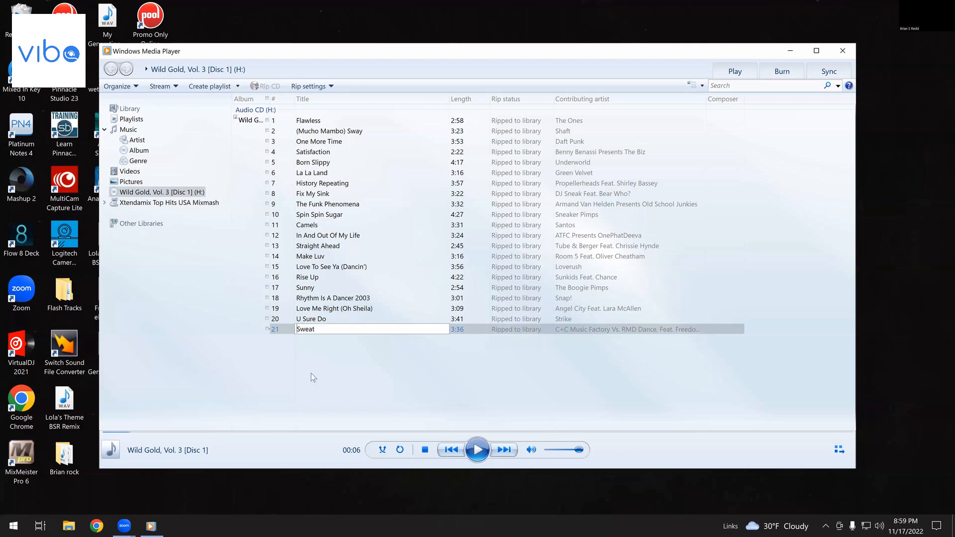
pyautogui.click(450, 362)
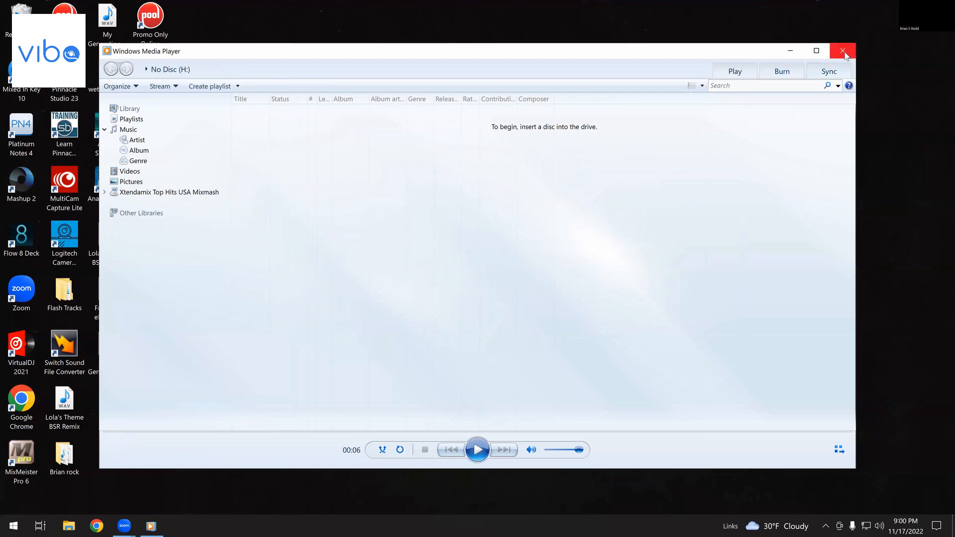
pyautogui.click(844, 51)
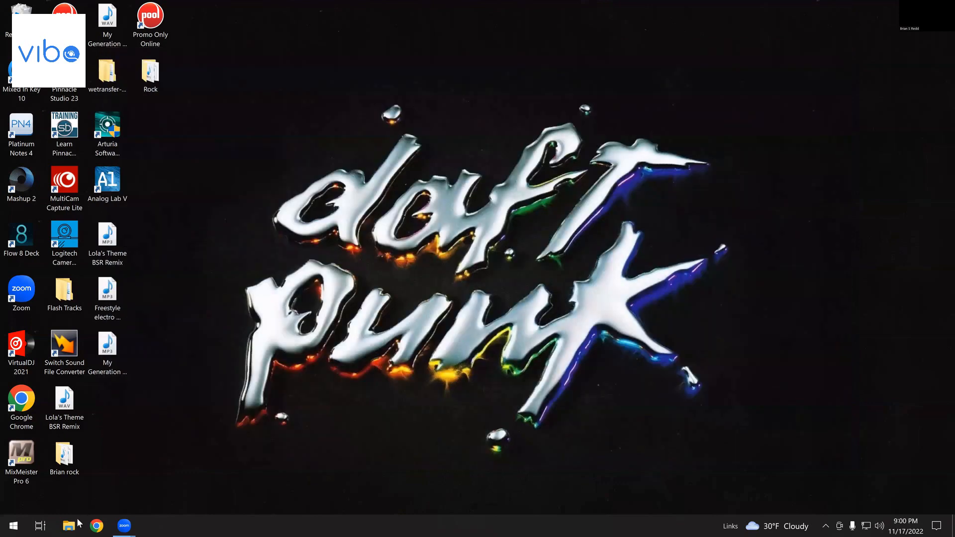
# Open and maximize File Explorer, then browse to Music > Various Artists
pyautogui.click(68, 526)
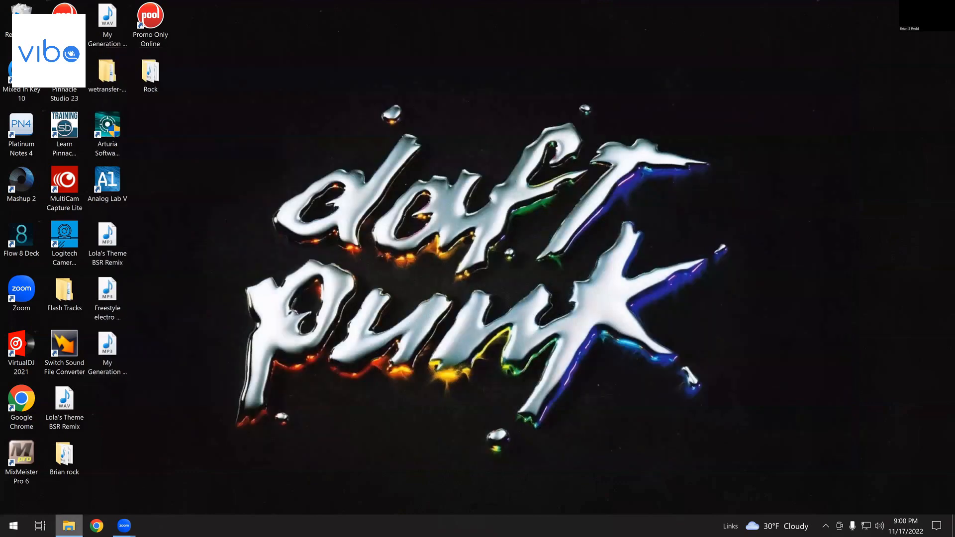
pyautogui.click(68, 525)
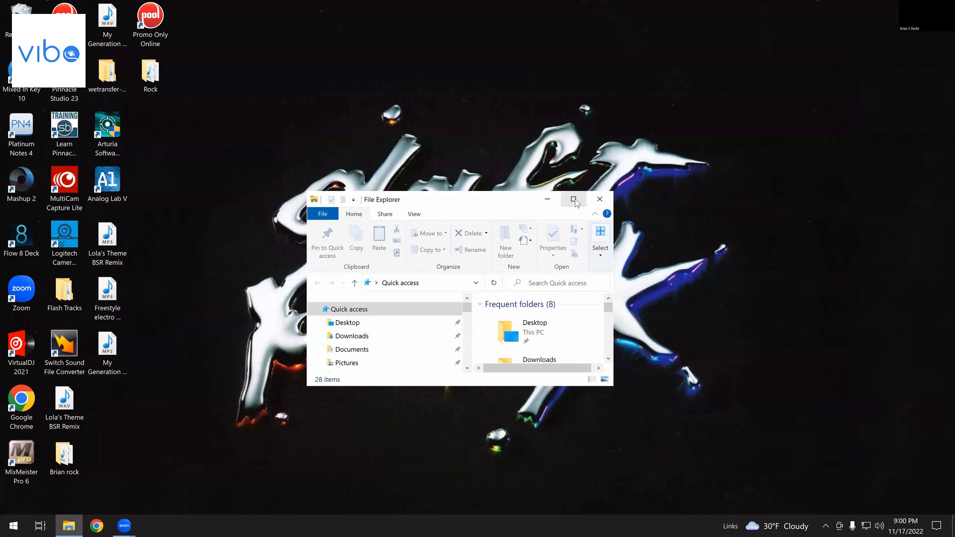
pyautogui.click(574, 199)
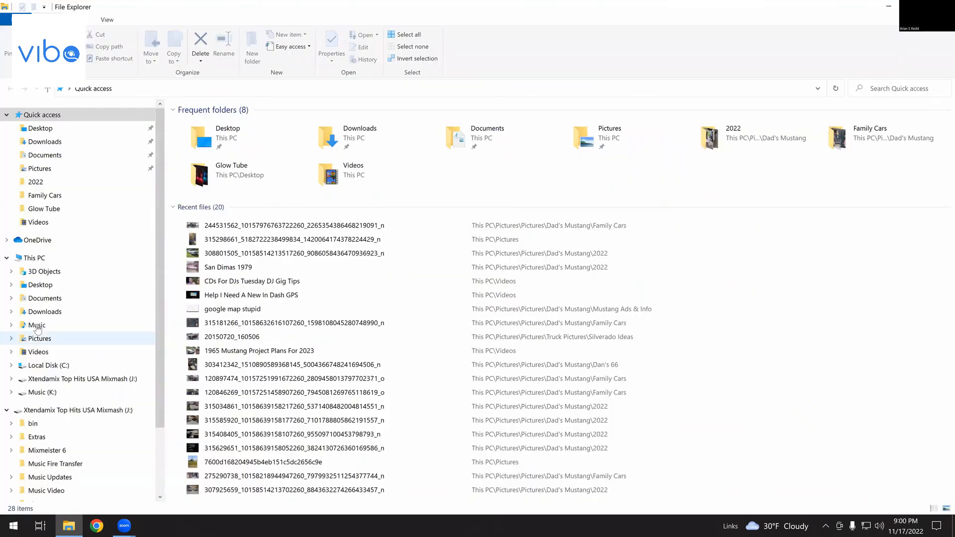
pyautogui.click(37, 325)
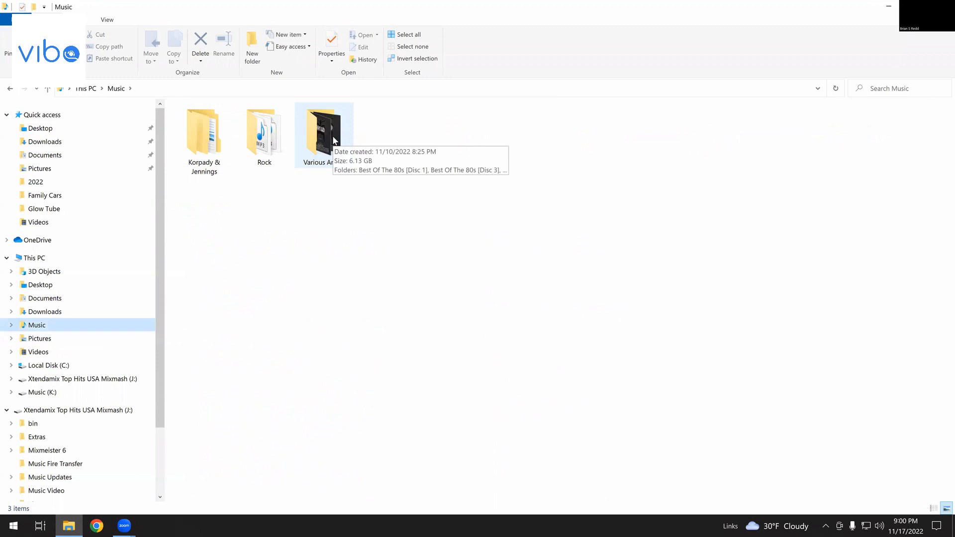
pyautogui.doubleClick(324, 130)
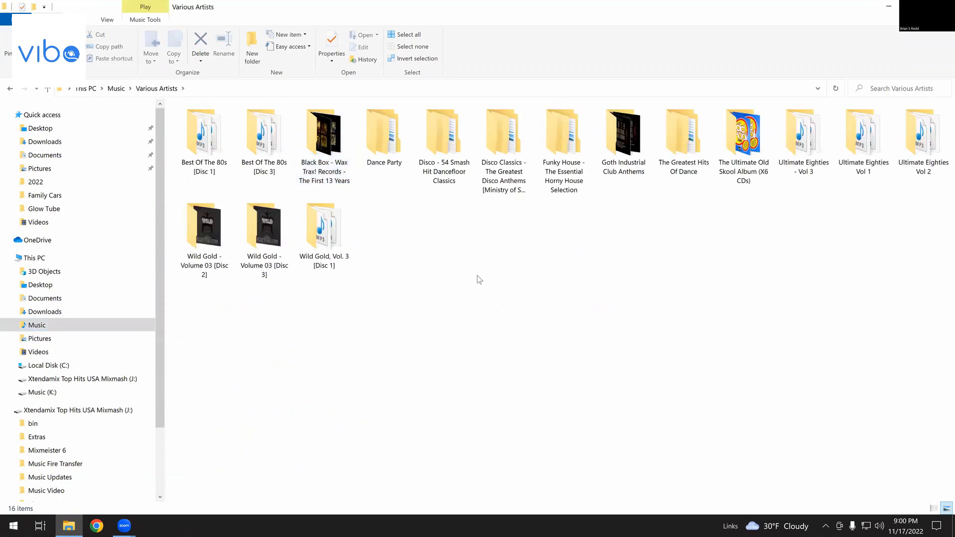
pyautogui.moveTo(520, 230)
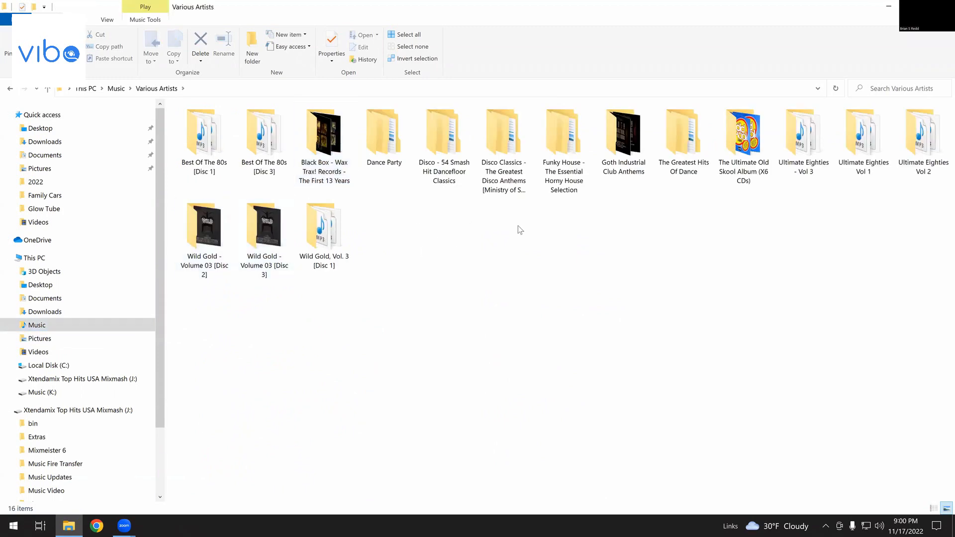
pyautogui.click(264, 228)
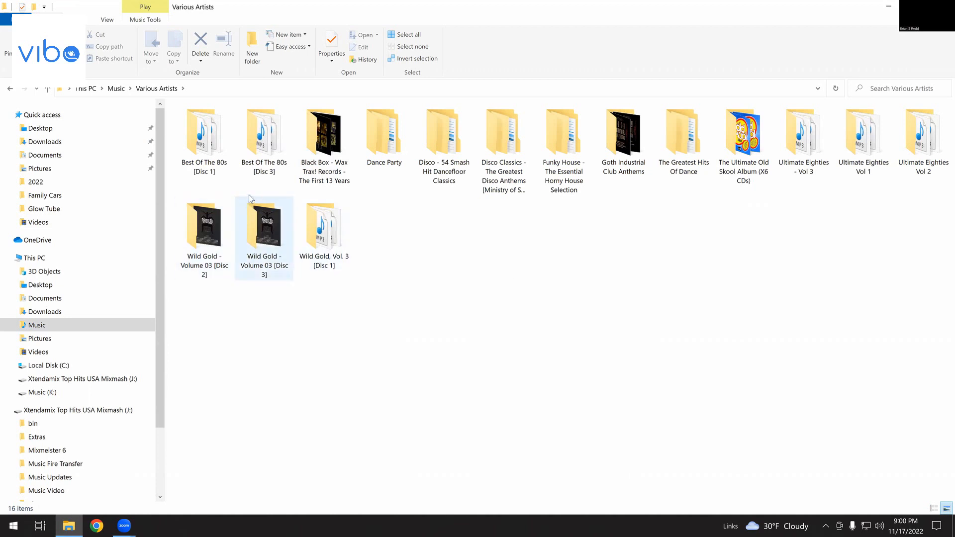
pyautogui.moveTo(263, 238)
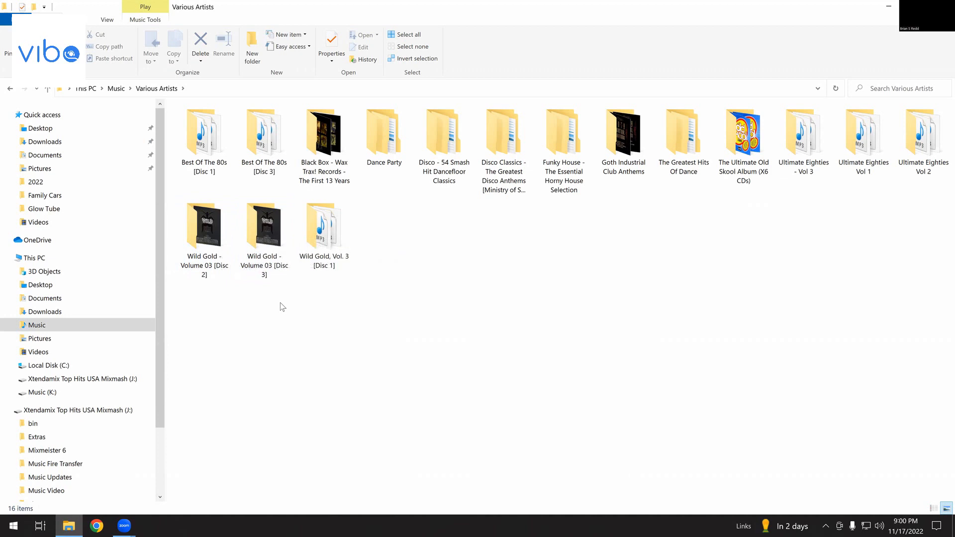
pyautogui.moveTo(226, 252)
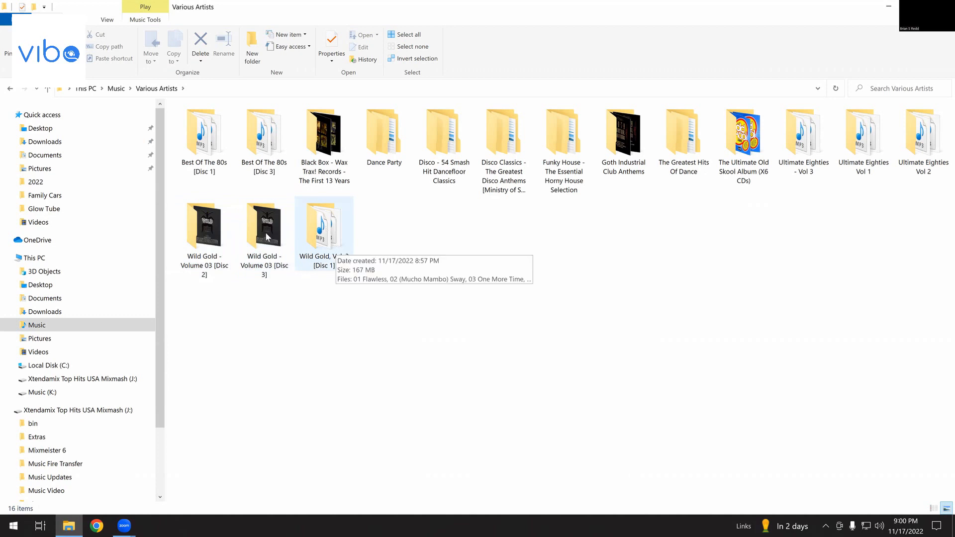
# Open Wild Gold, Vol. 3 [Disc 1] and rename the track 21 file to '21 Sweat'
pyautogui.doubleClick(324, 225)
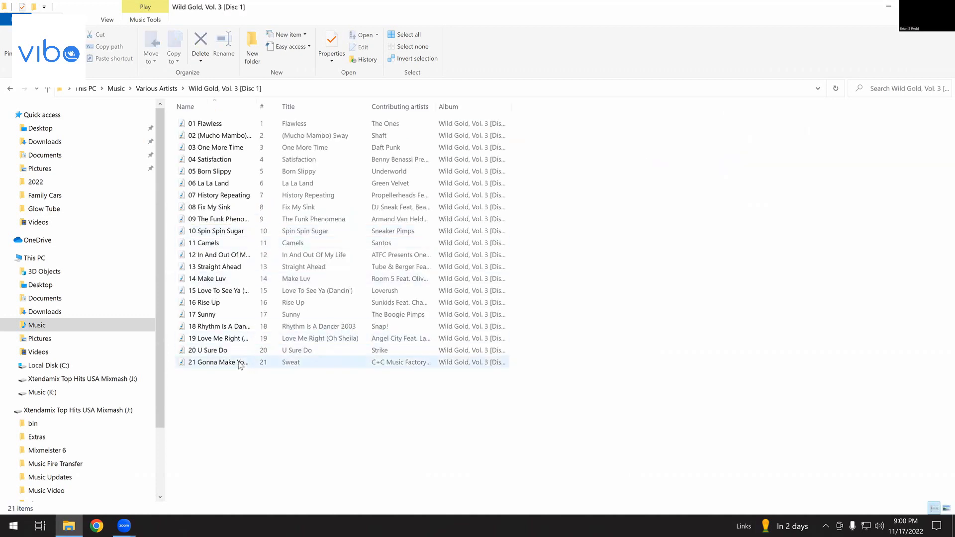
pyautogui.rightClick(219, 362)
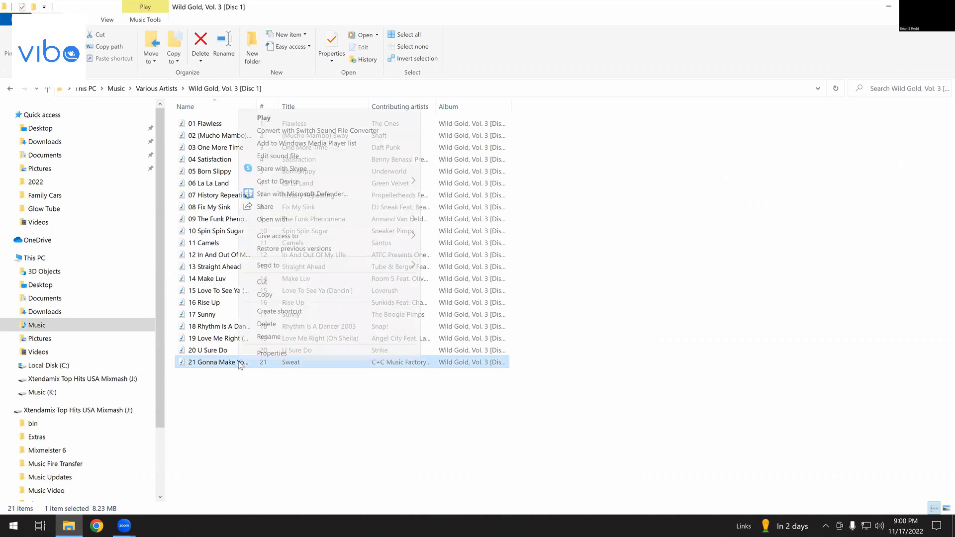
pyautogui.click(268, 337)
pyautogui.write('21 Sweat')
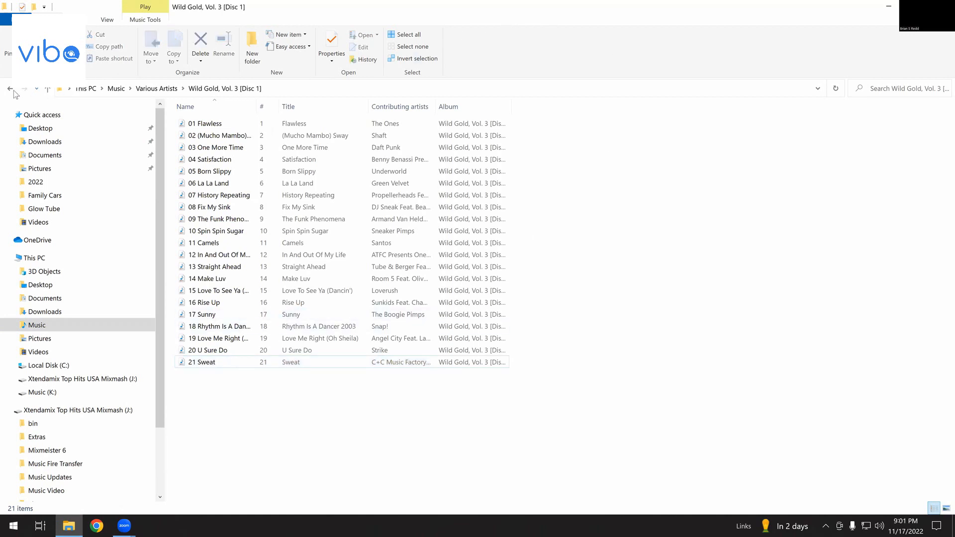
# Back in Various Artists, create a new folder, misspelled 'Wold Gold Volume 3'
pyautogui.click(10, 88)
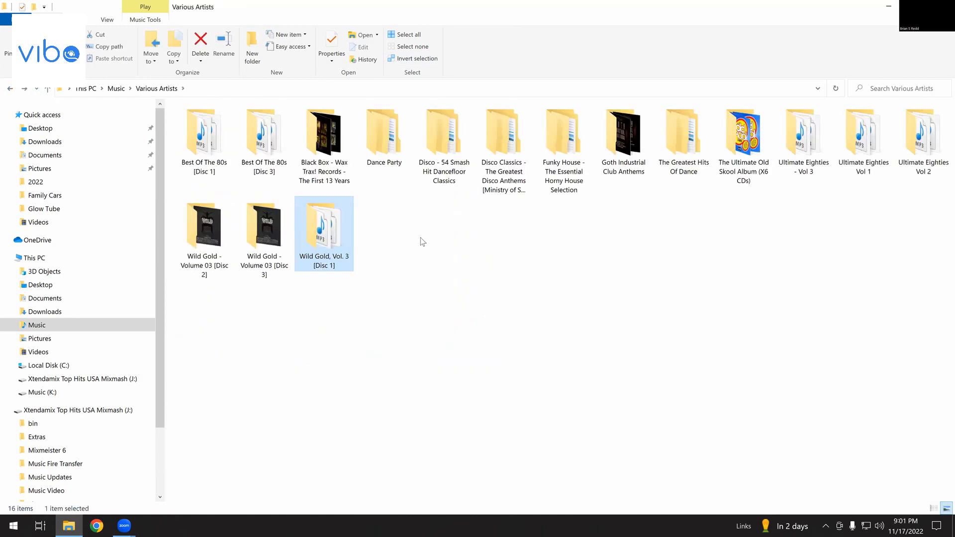
pyautogui.rightClick(423, 242)
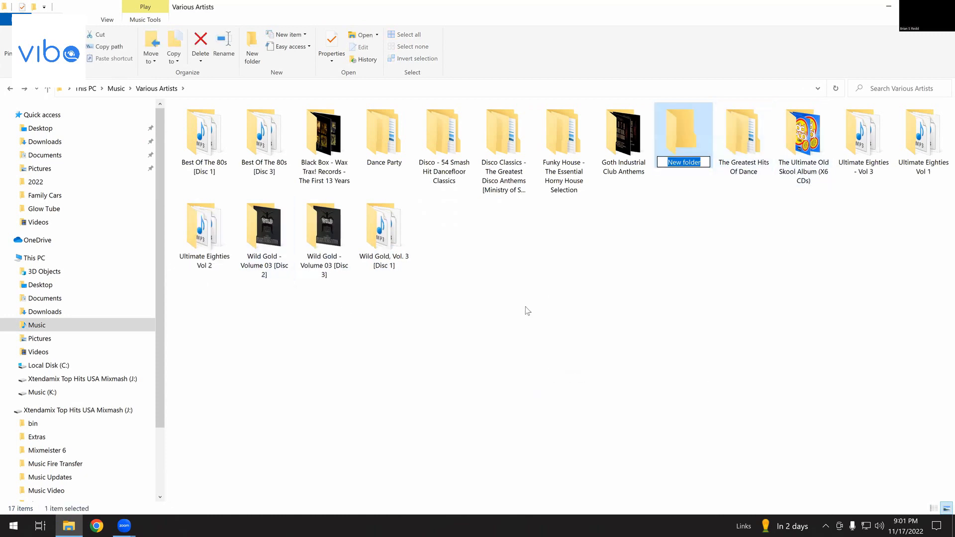
pyautogui.write('Wold Gold V')
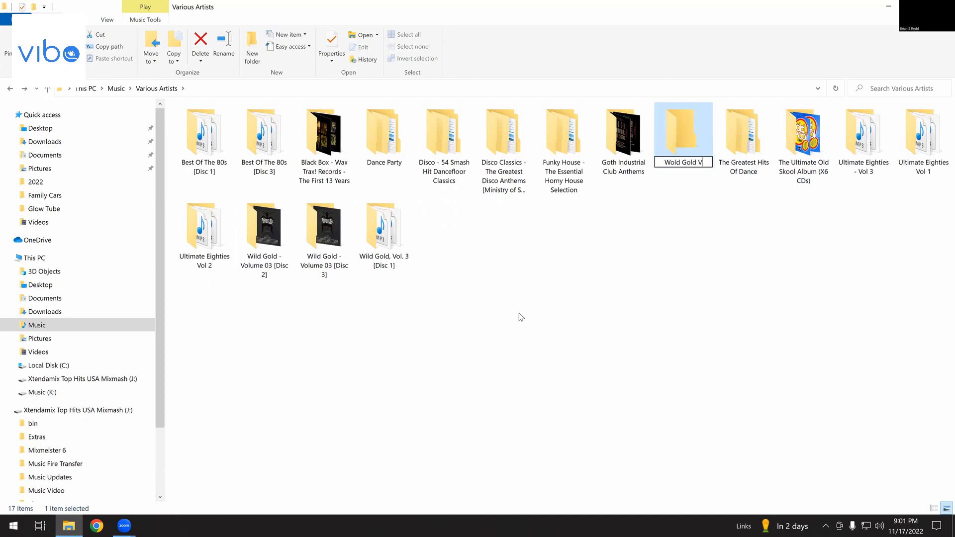
pyautogui.write('olume 3')
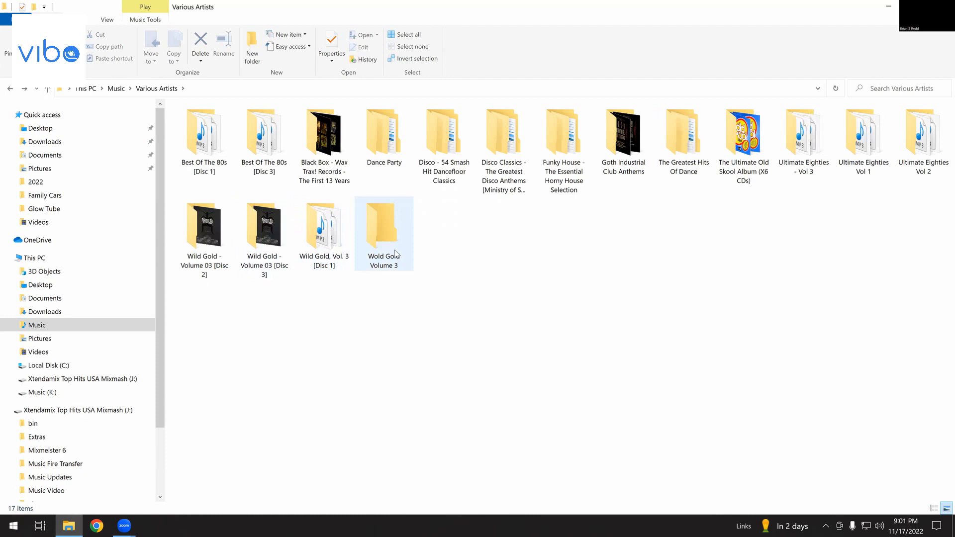
# Rename the misspelled folder to 'Wild Gold Volume 3'
pyautogui.rightClick(384, 231)
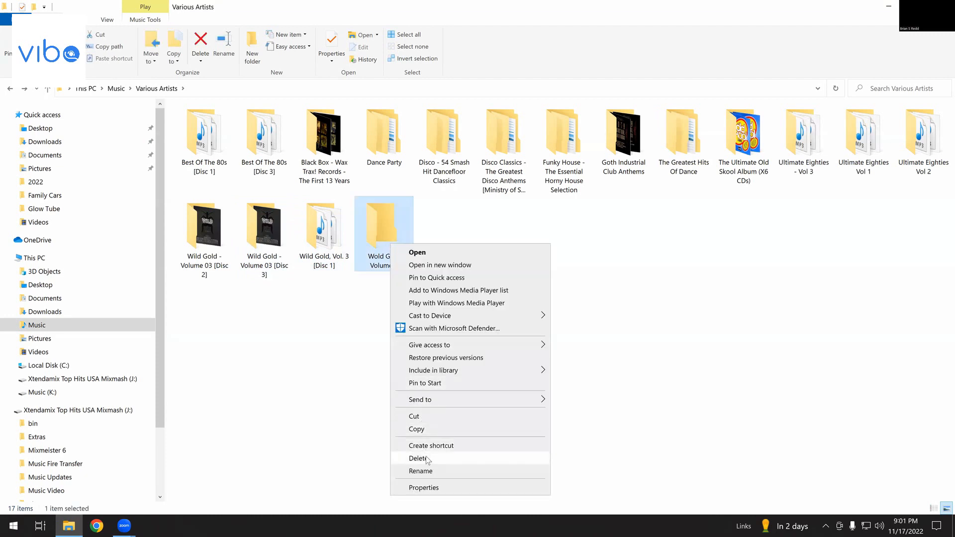
pyautogui.click(421, 471)
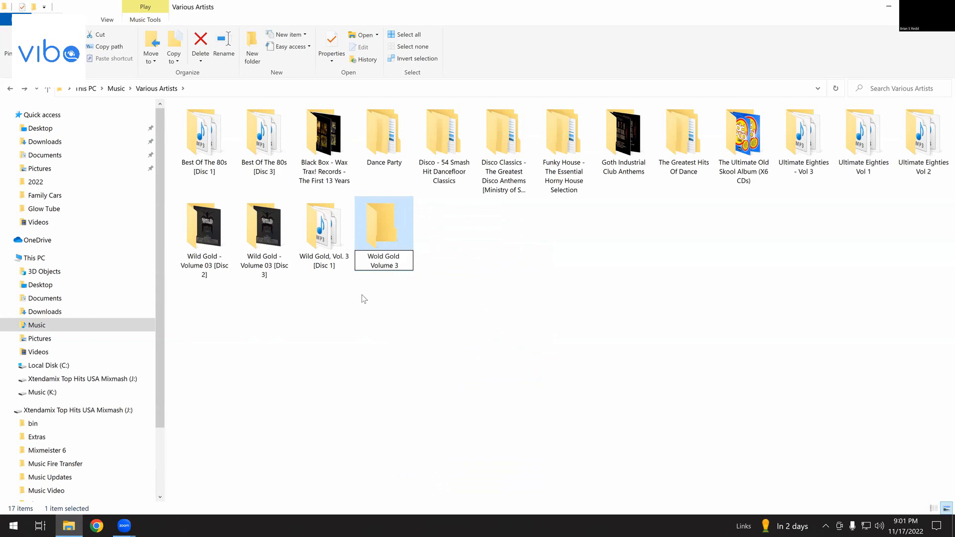
pyautogui.write('Wild Gold Volume 3')
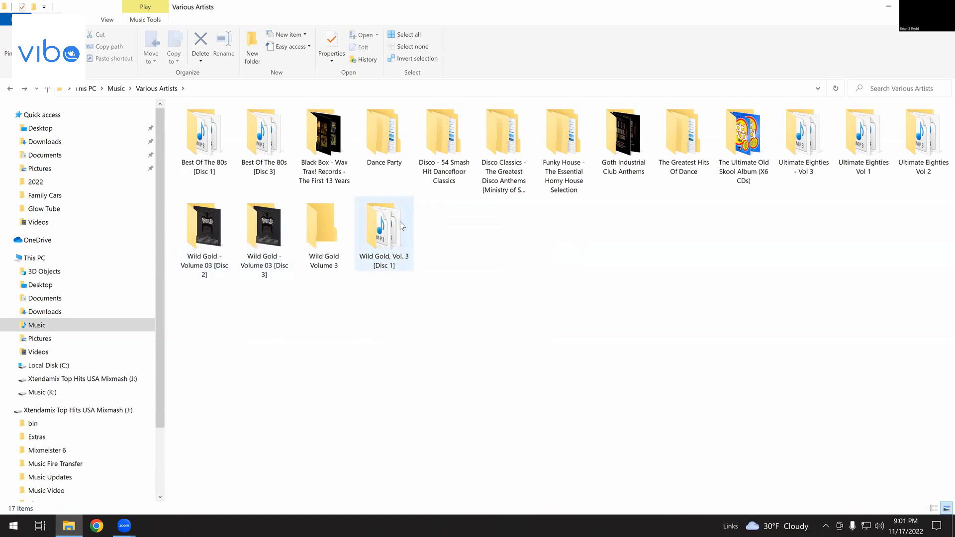
# Move the Wild Gold Disc 1, 2 and 3 folders into Wild Gold Volume 3, then peek into Black Box
pyautogui.click(324, 228)
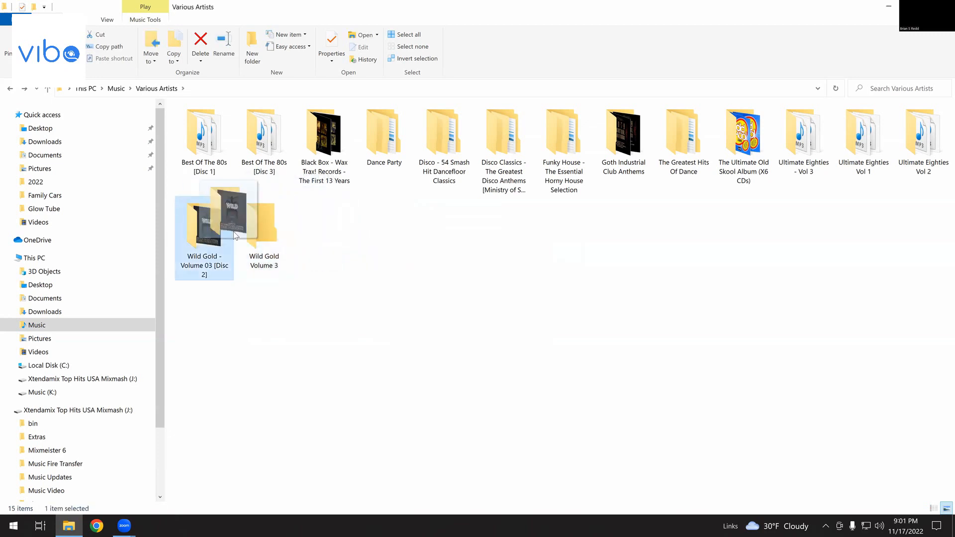
pyautogui.click(200, 42)
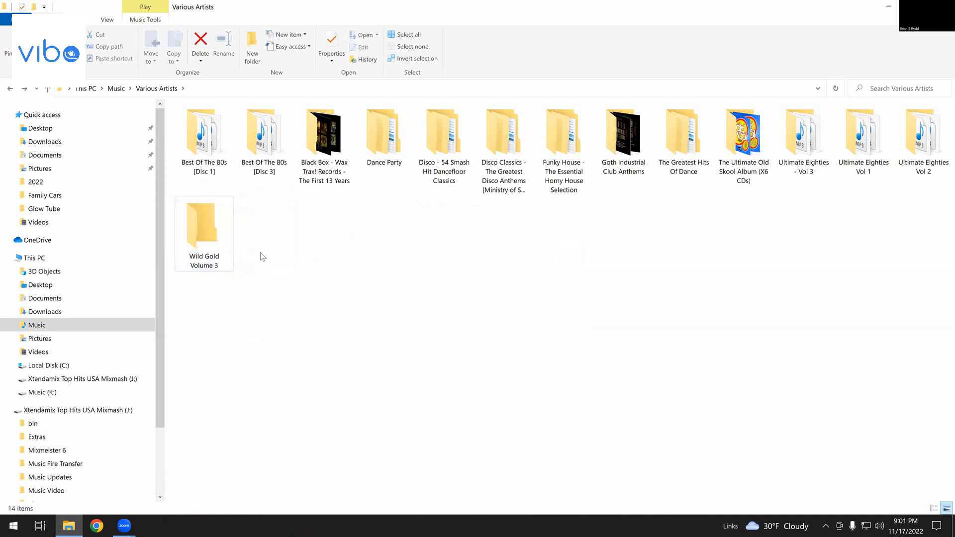
pyautogui.doubleClick(324, 133)
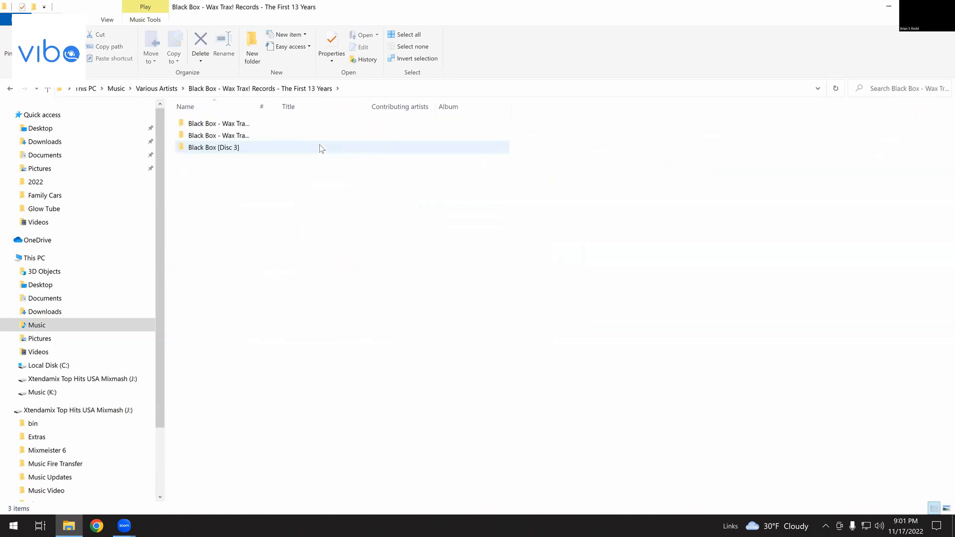
pyautogui.click(157, 89)
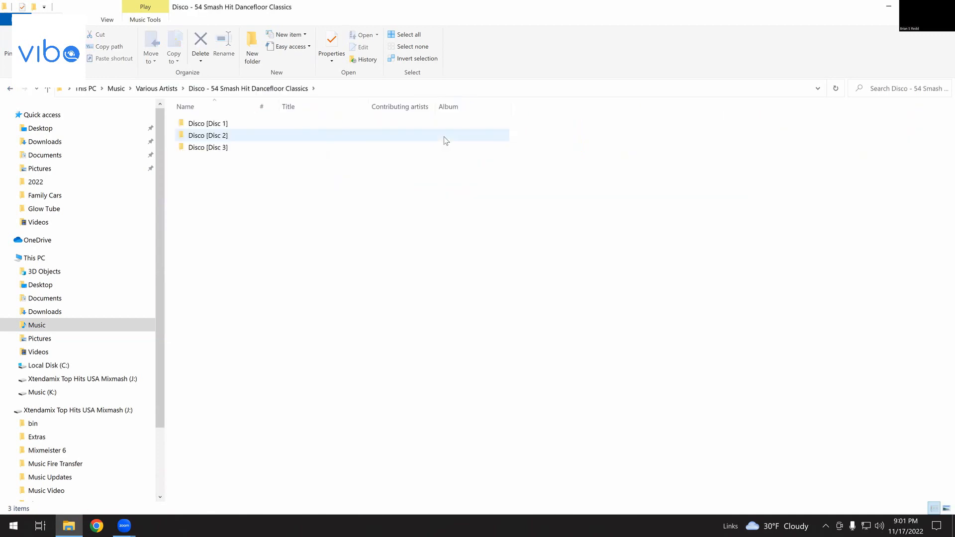
pyautogui.click(10, 89)
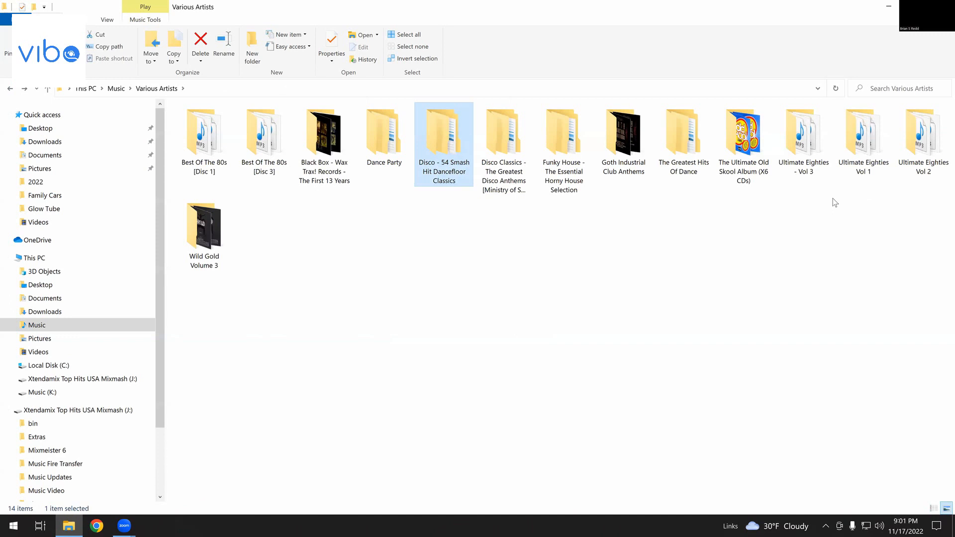
pyautogui.moveTo(712, 247)
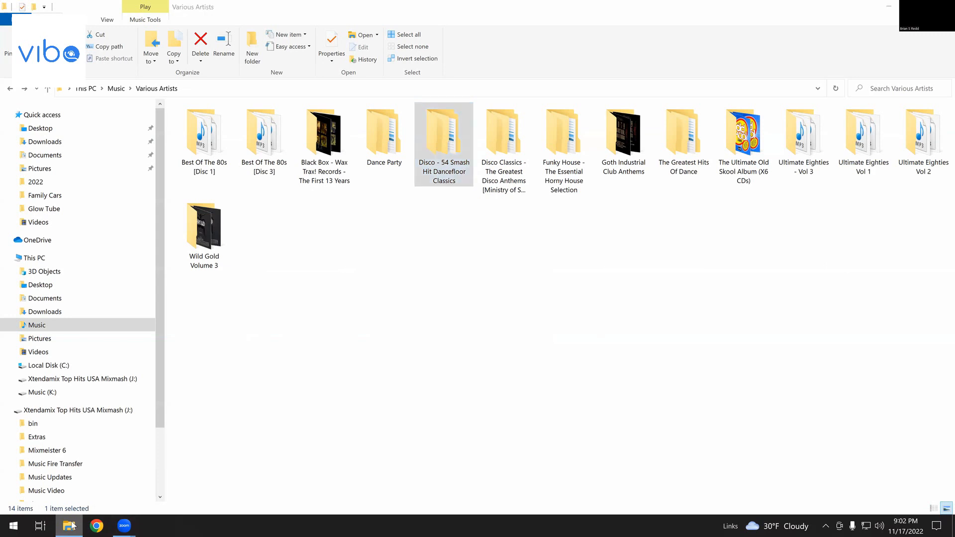
# Open a second maximized Explorer window and go to Music > Various Artists on K:
pyautogui.rightClick(68, 526)
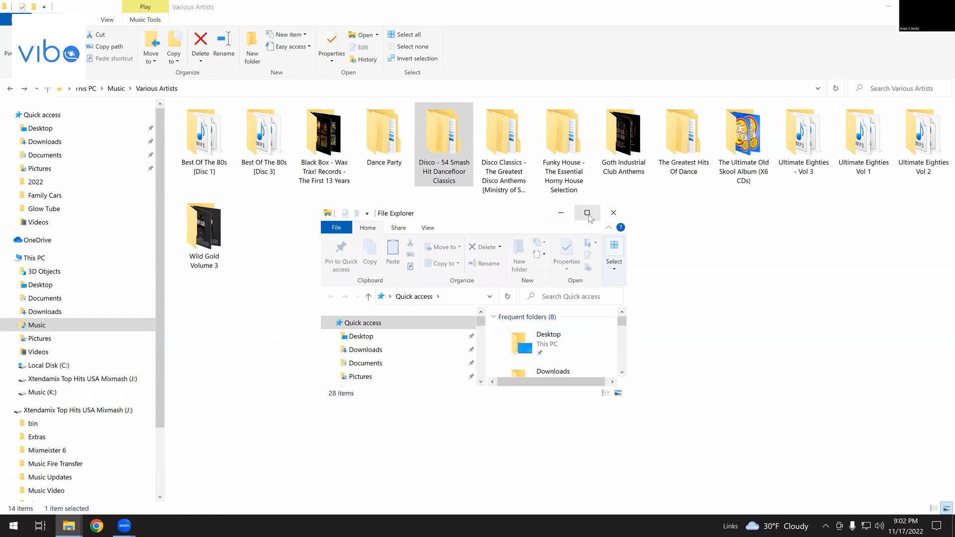
pyautogui.click(587, 213)
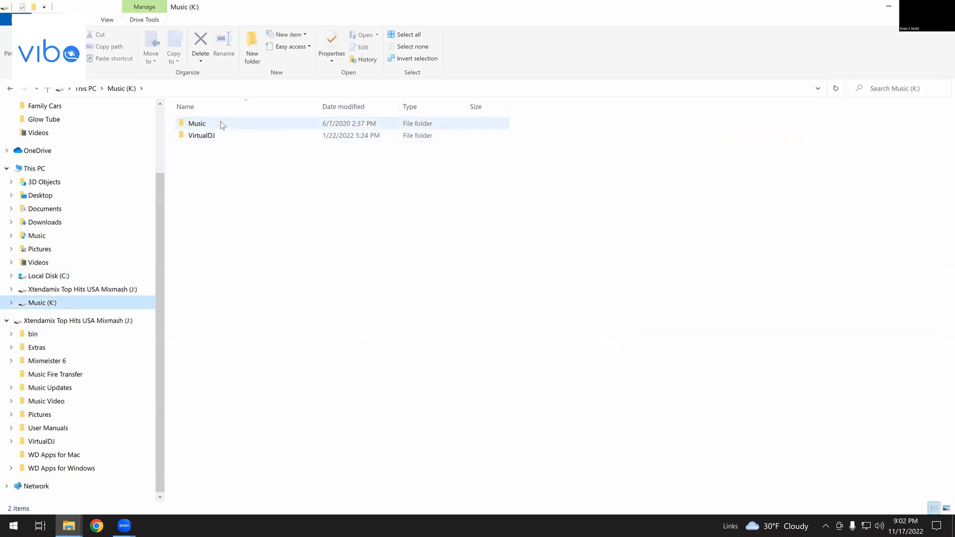
pyautogui.doubleClick(196, 123)
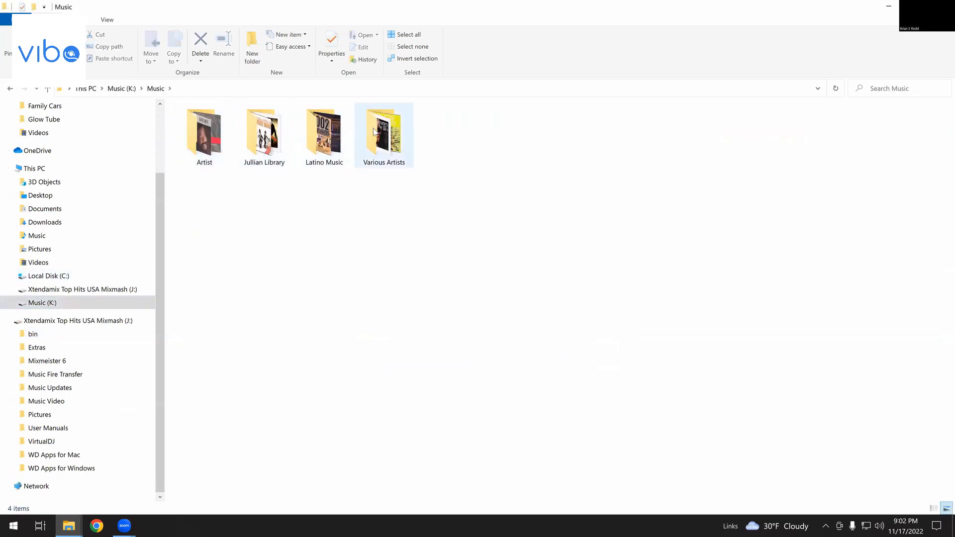
pyautogui.doubleClick(383, 132)
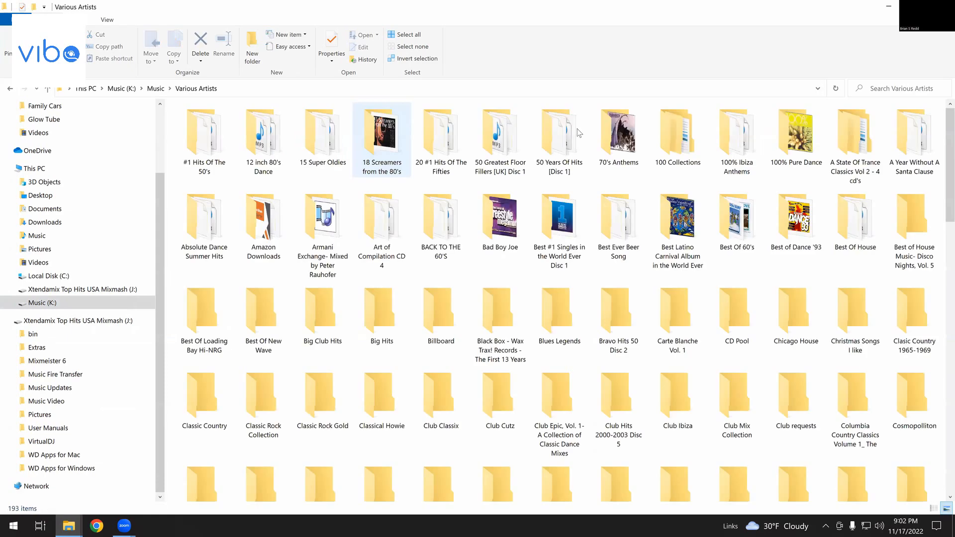
# Scroll down and open the Wild Gold folder in Various Artists
pyautogui.scroll(-3)
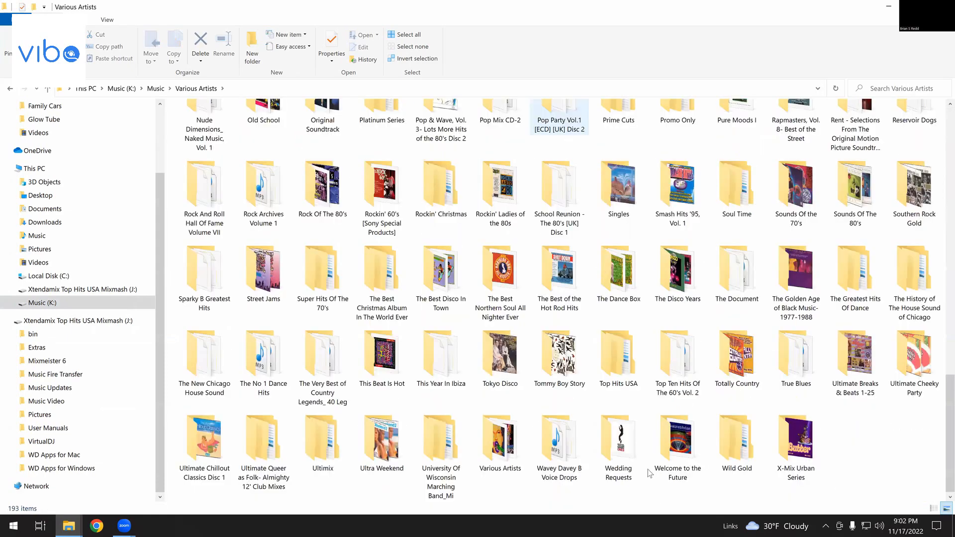
pyautogui.moveTo(704, 479)
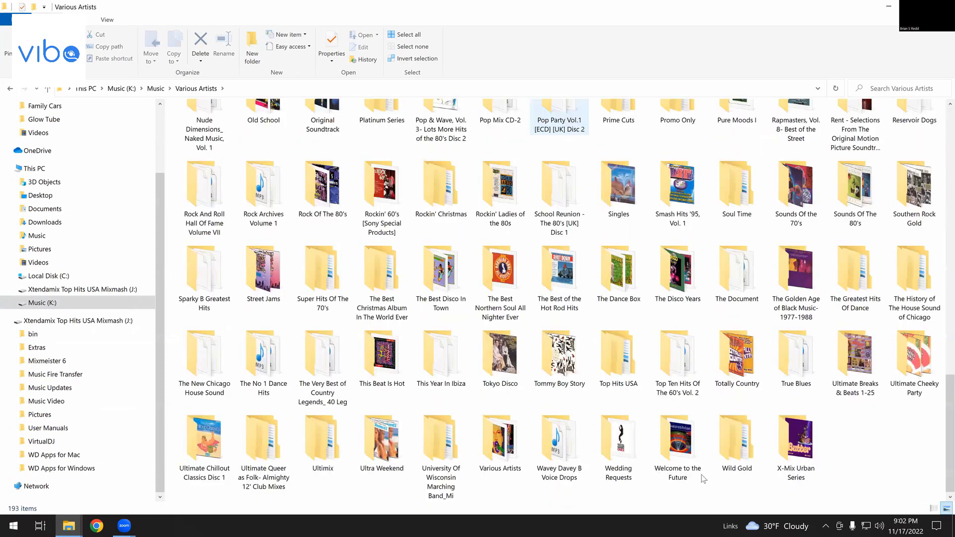
pyautogui.click(500, 356)
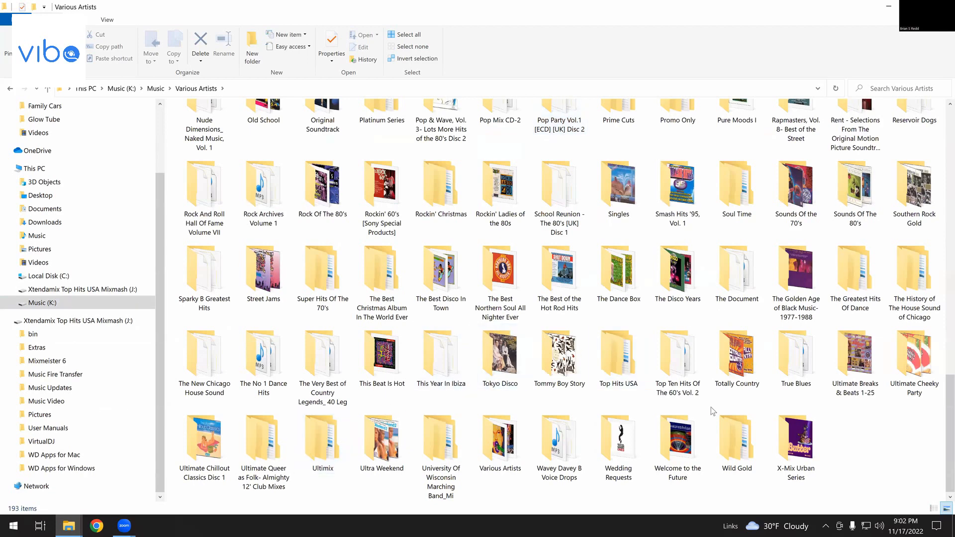
pyautogui.moveTo(614, 444)
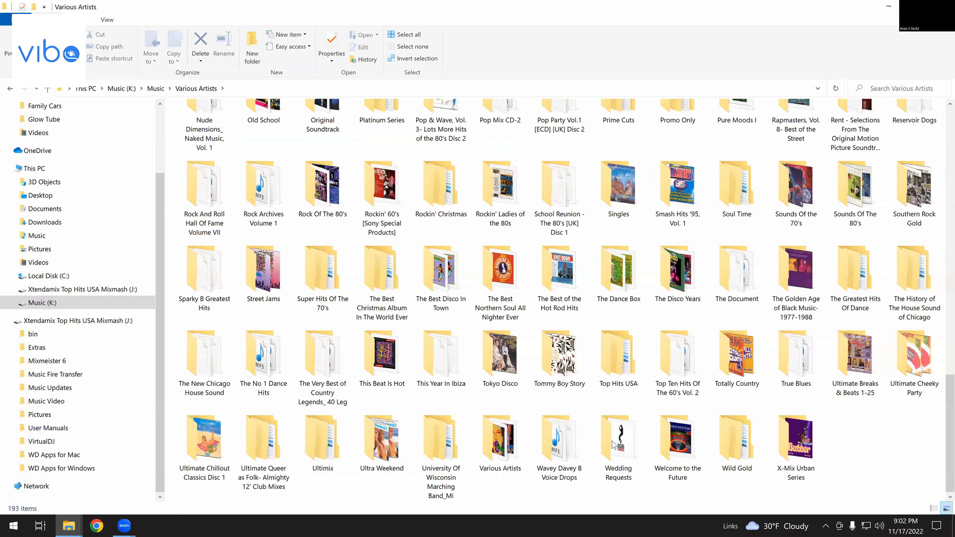
pyautogui.click(736, 437)
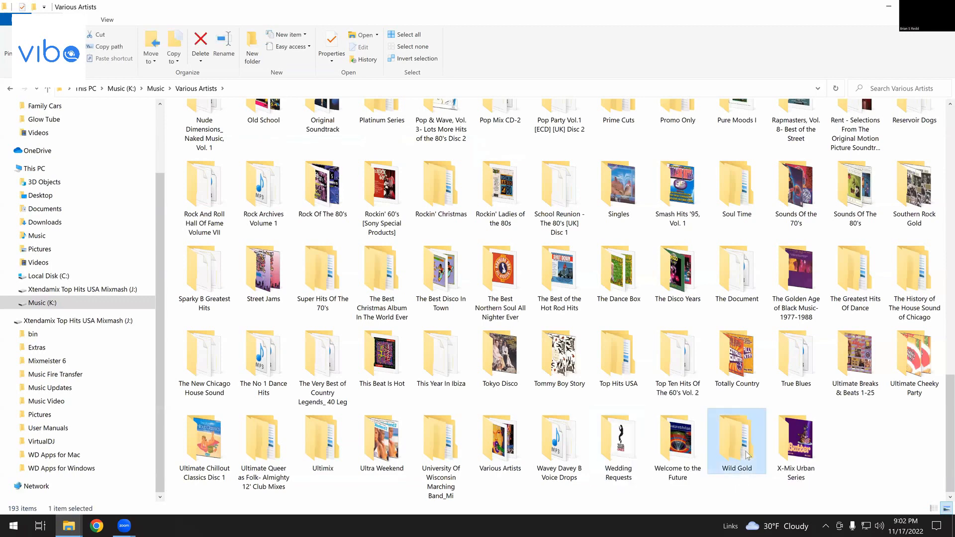
pyautogui.doubleClick(736, 439)
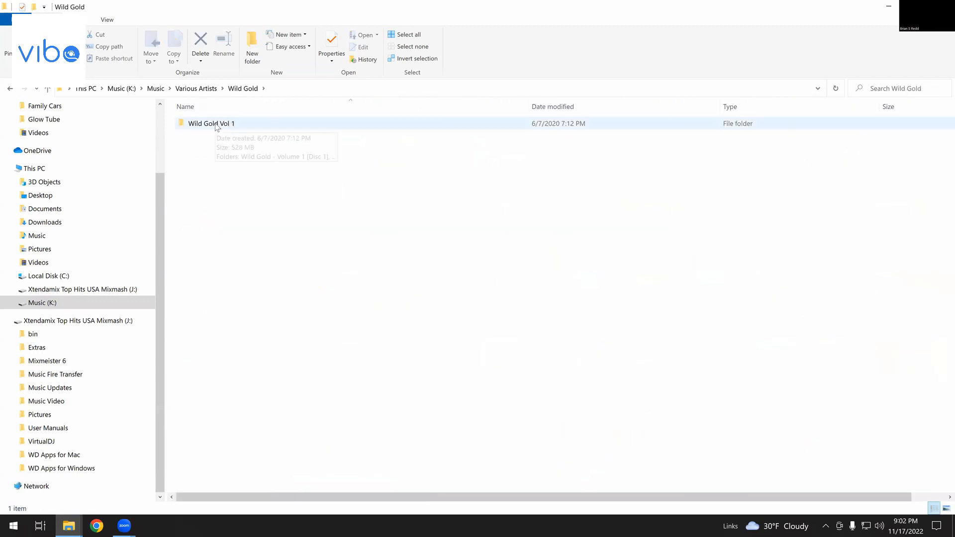
# Put 'Wild Gold Volume 3' beside 'Wild Gold Vol 1' on the K: drive and close that window
pyautogui.doubleClick(211, 123)
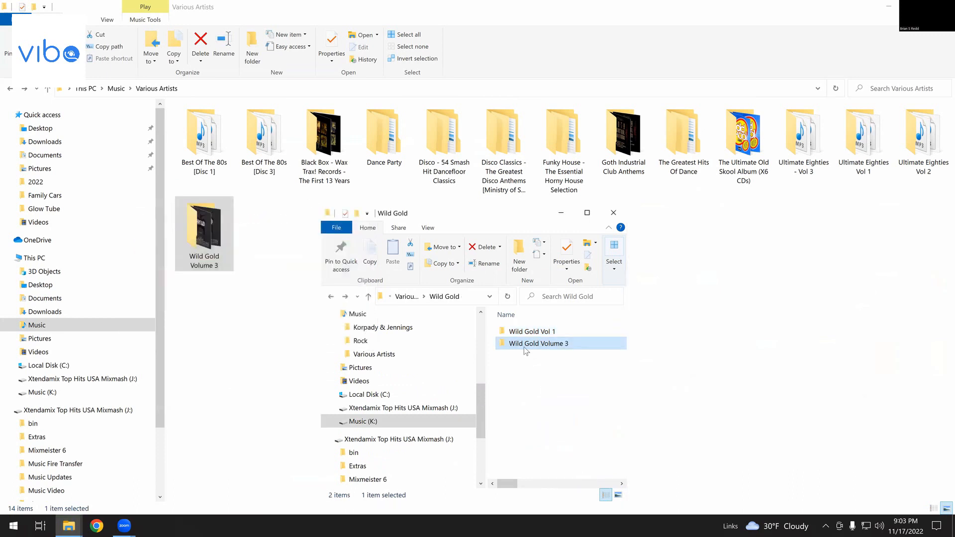
pyautogui.moveTo(537, 342)
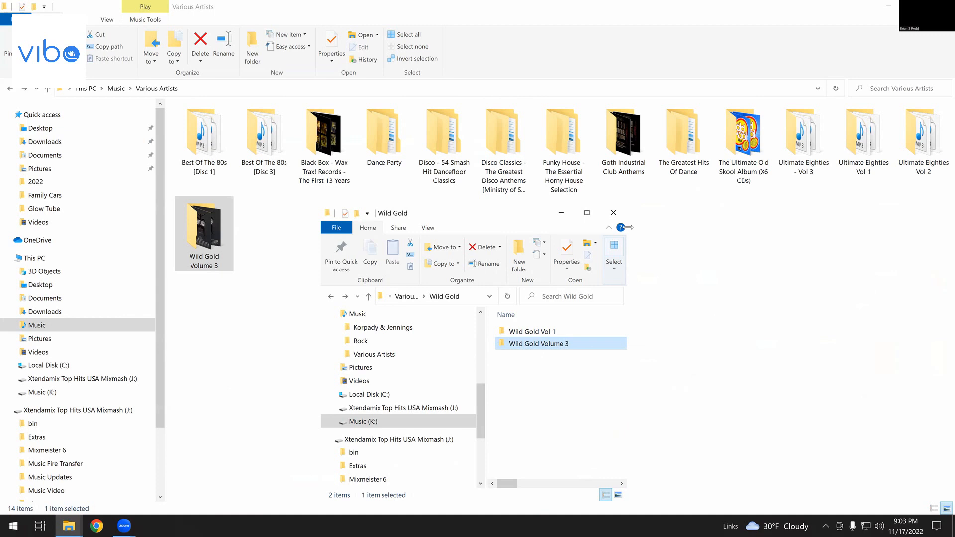
pyautogui.click(614, 212)
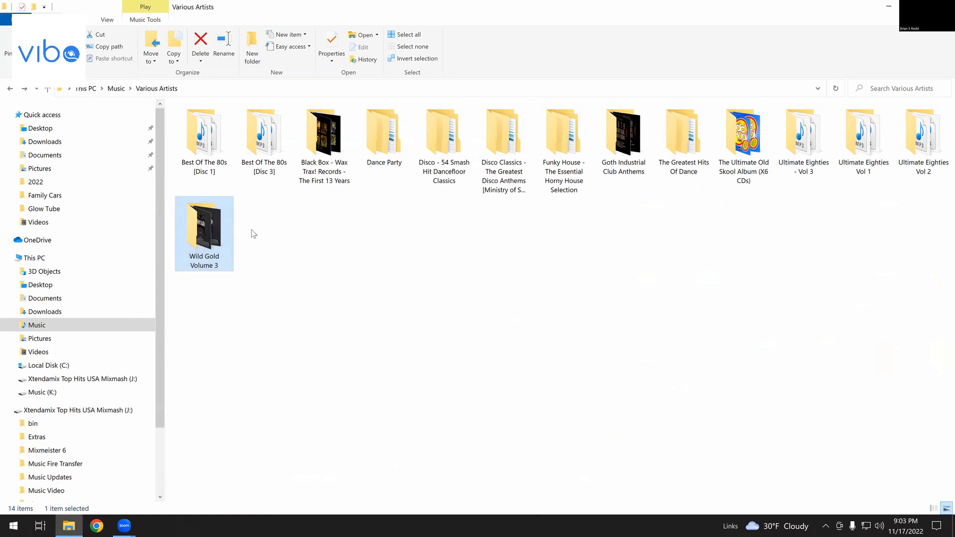
pyautogui.moveTo(209, 224)
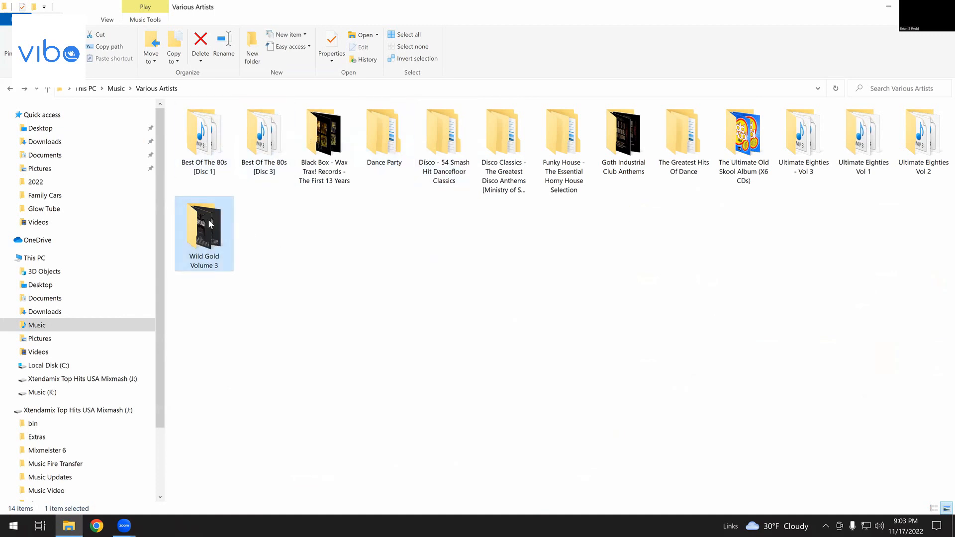
pyautogui.moveTo(444, 134)
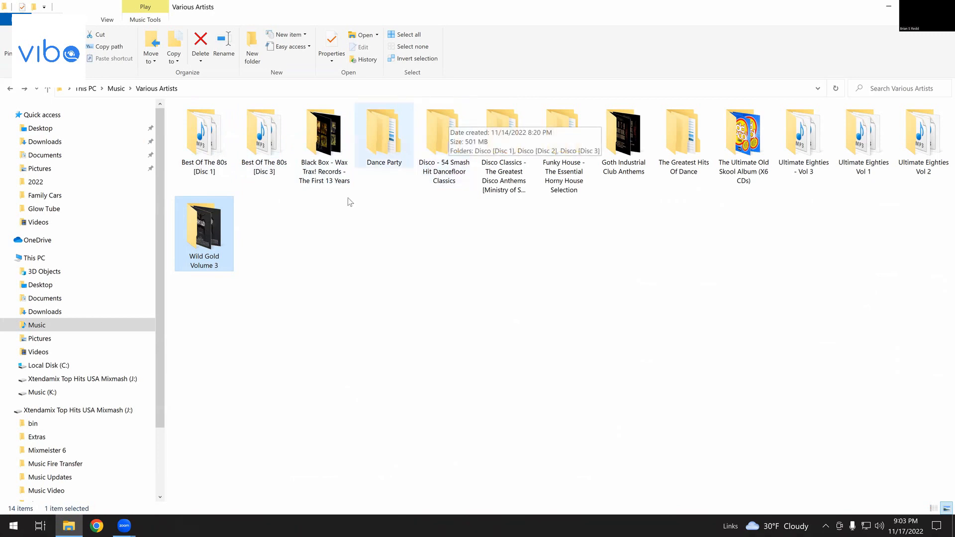
pyautogui.moveTo(233, 250)
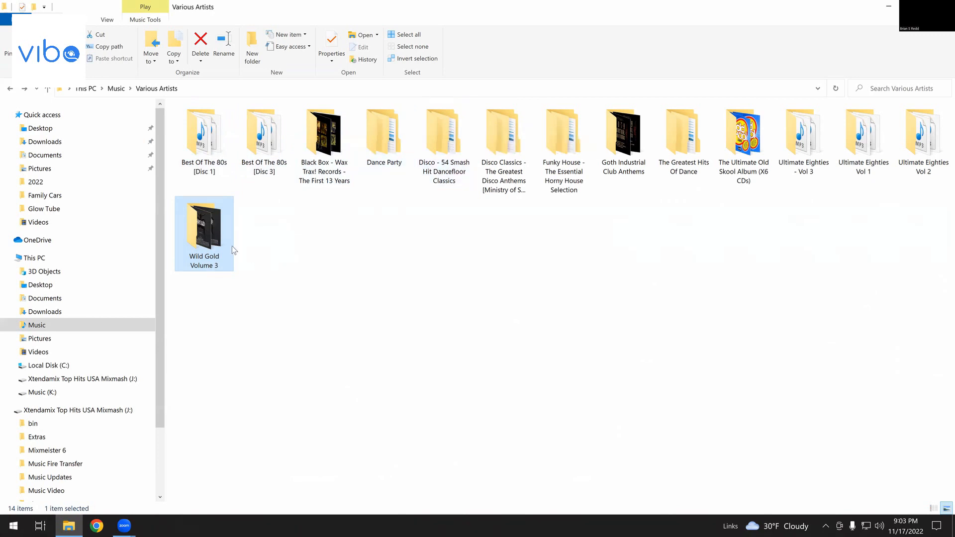